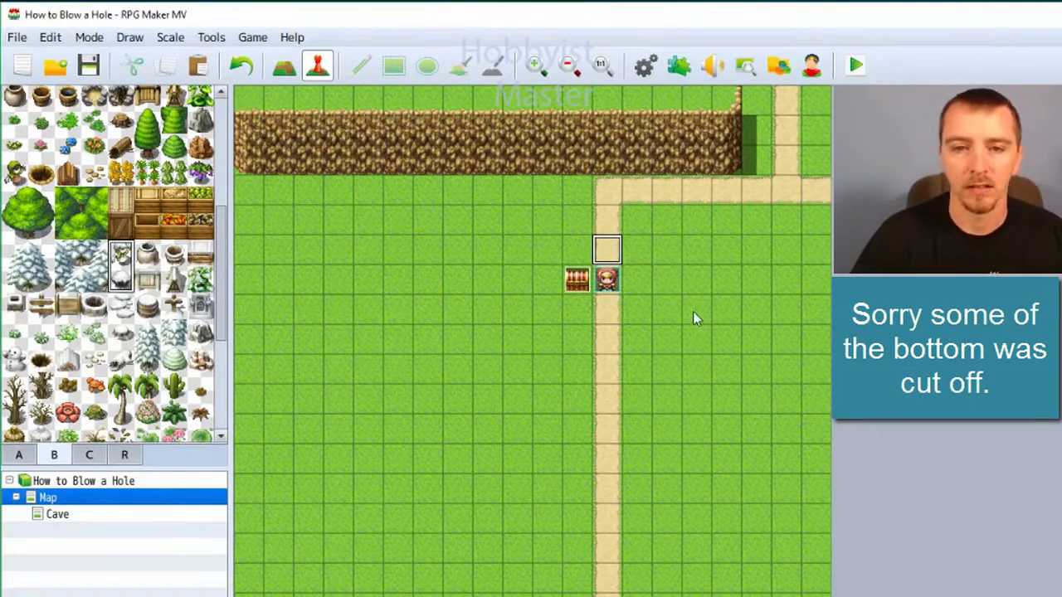
{"action": "mouse_move", "coordinate": [624, 200]}
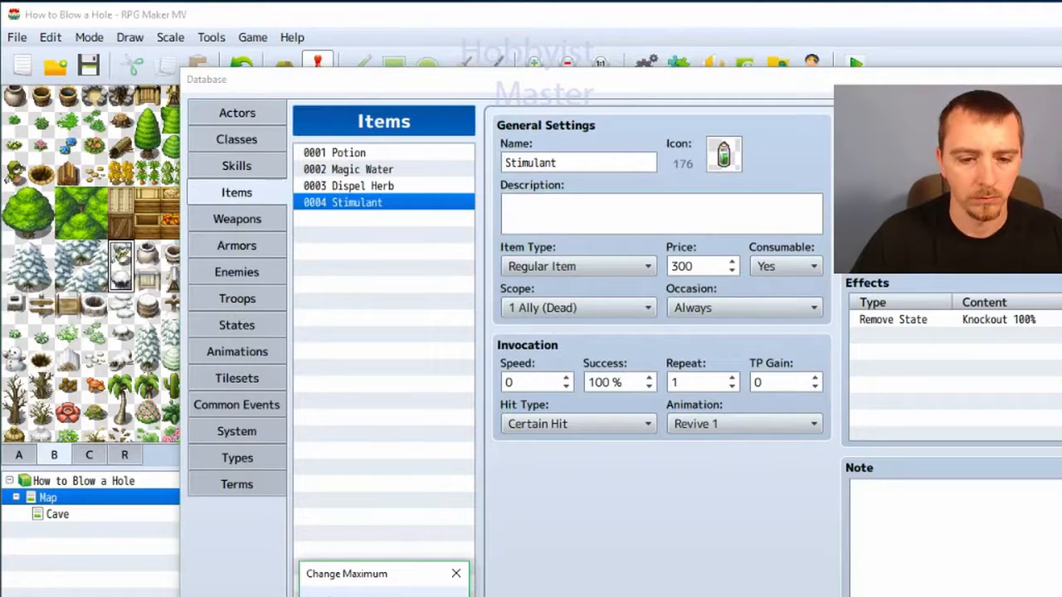
- Fill item slot 0005 with a new item named 'Bomb' using the bomb icon
{"action": "left_click", "coordinate": [385, 219]}
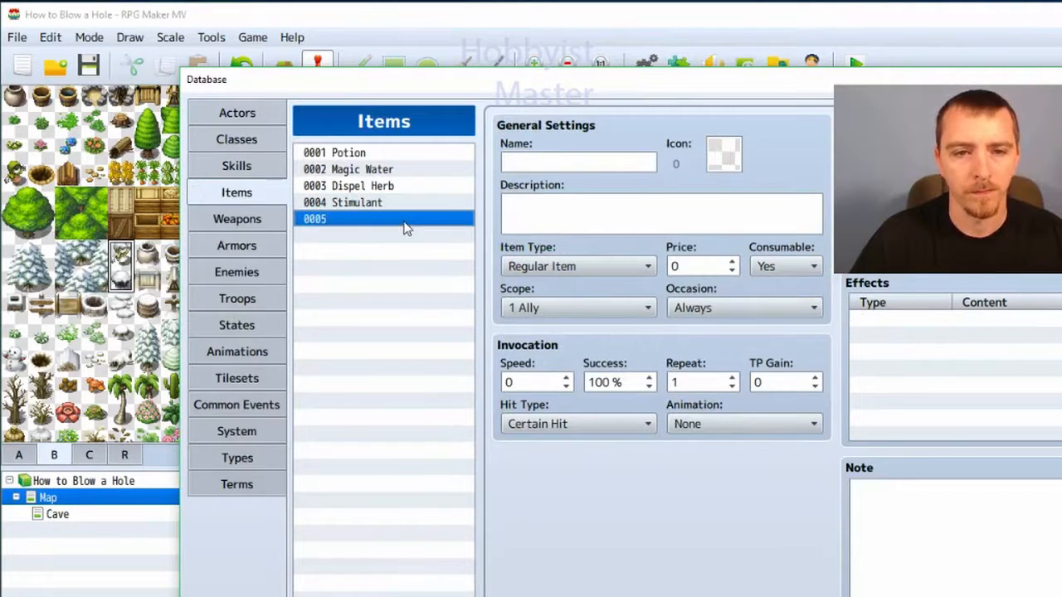
{"action": "left_click", "coordinate": [723, 155]}
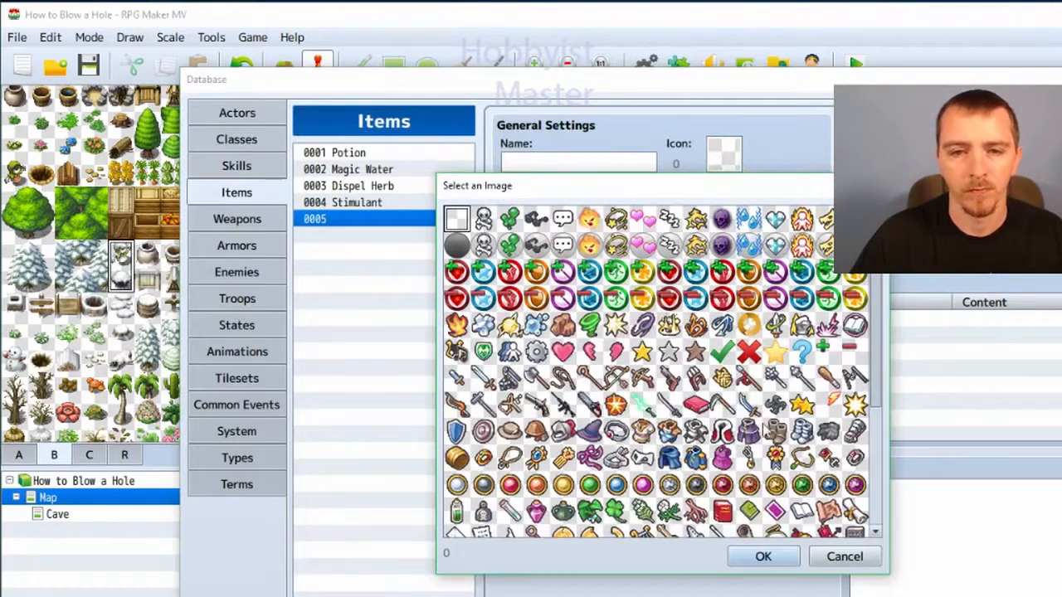
{"action": "scroll", "scroll_direction": "down", "scroll_amount": 3}
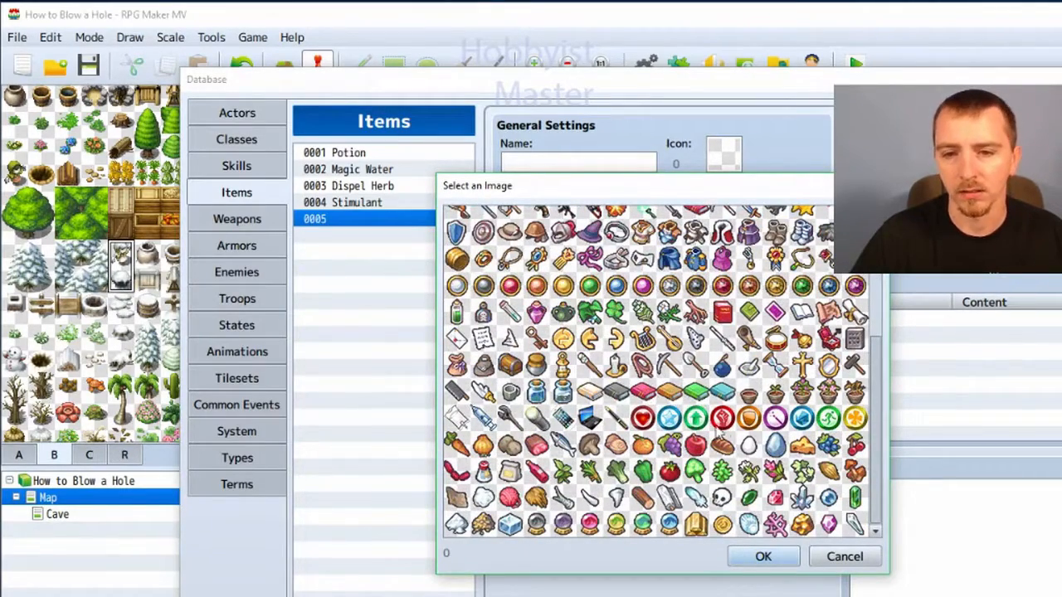
{"action": "scroll", "scroll_direction": "up", "scroll_amount": 3}
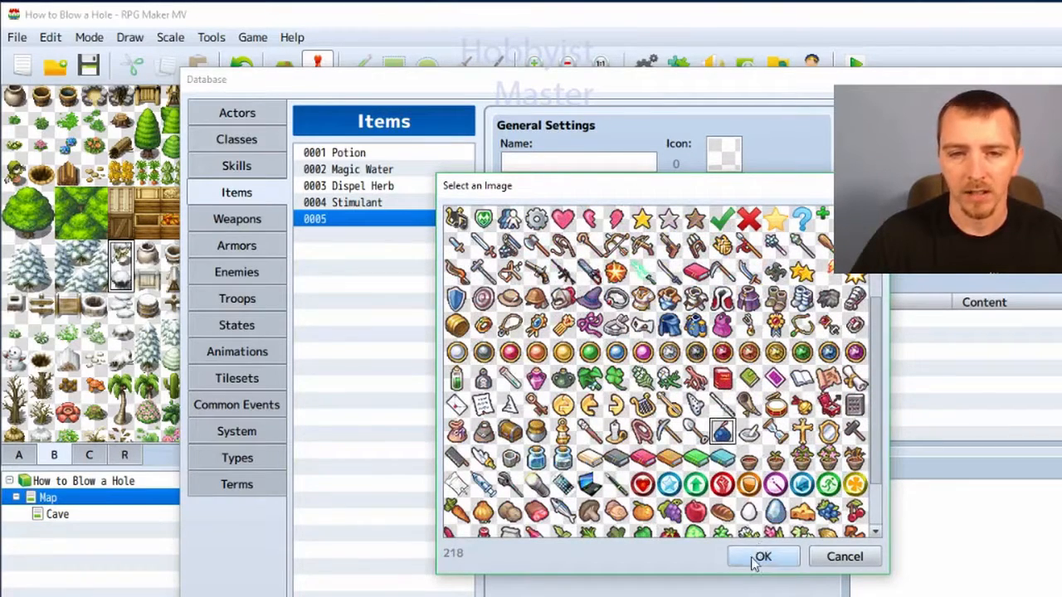
{"action": "left_click", "coordinate": [762, 557]}
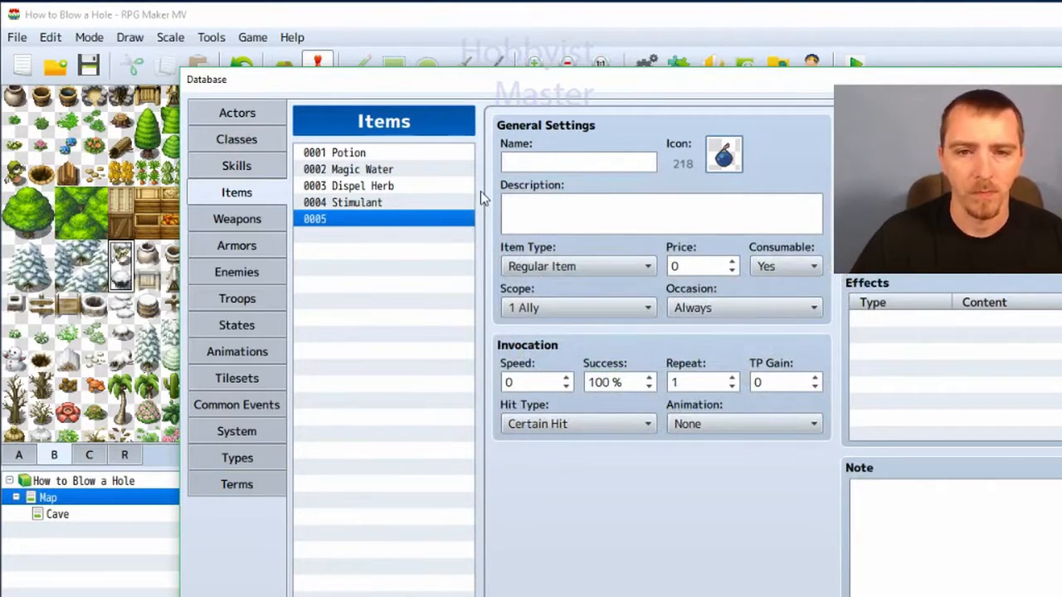
{"action": "left_click", "coordinate": [577, 163]}
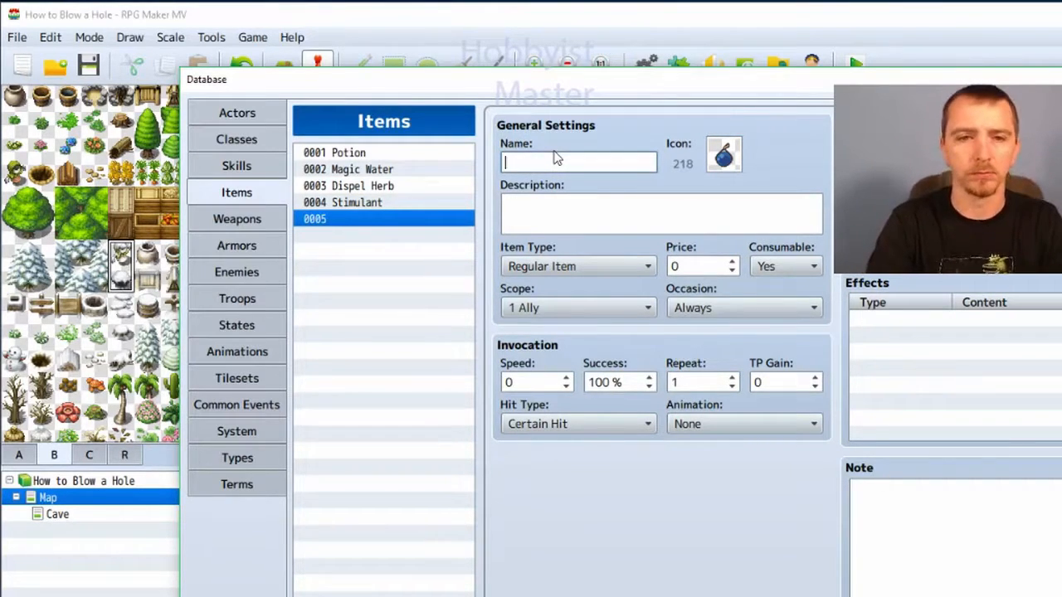
{"action": "type", "text": "B"}
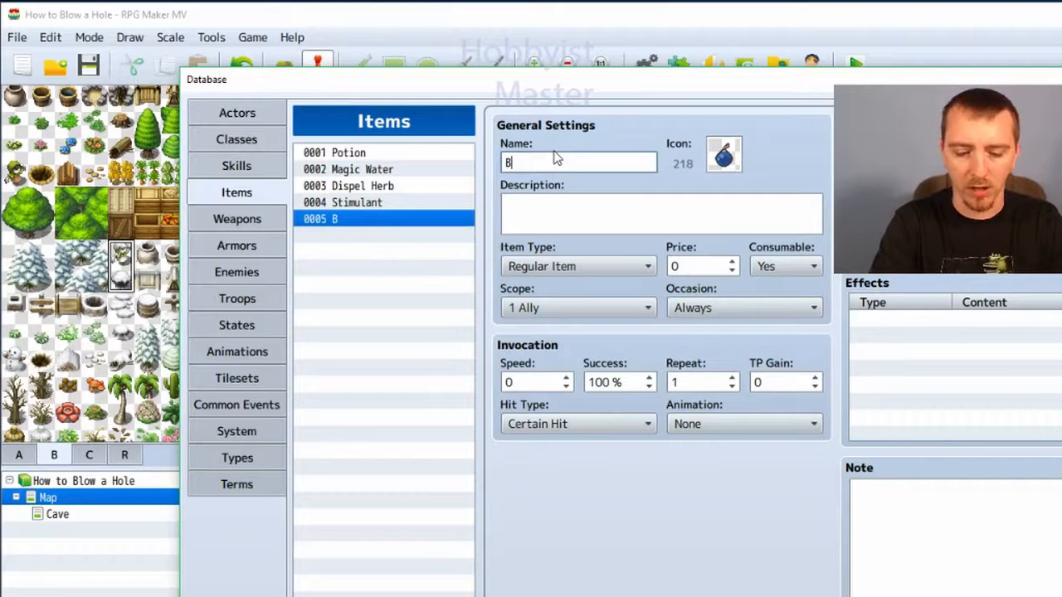
{"action": "type", "text": "omb"}
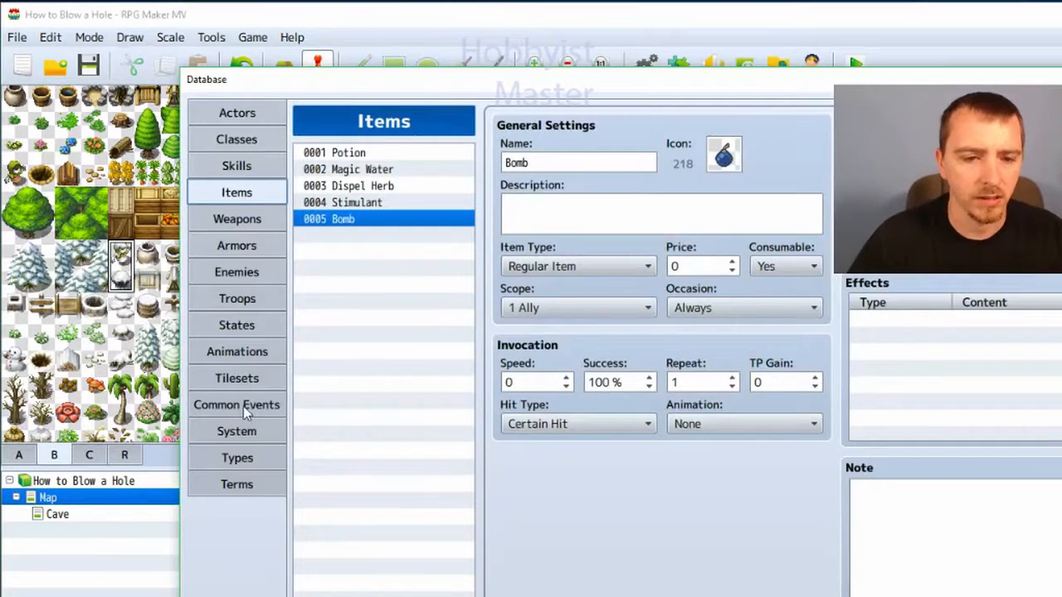
- Name common event 0001 'Bomb'
{"action": "left_click", "coordinate": [235, 404]}
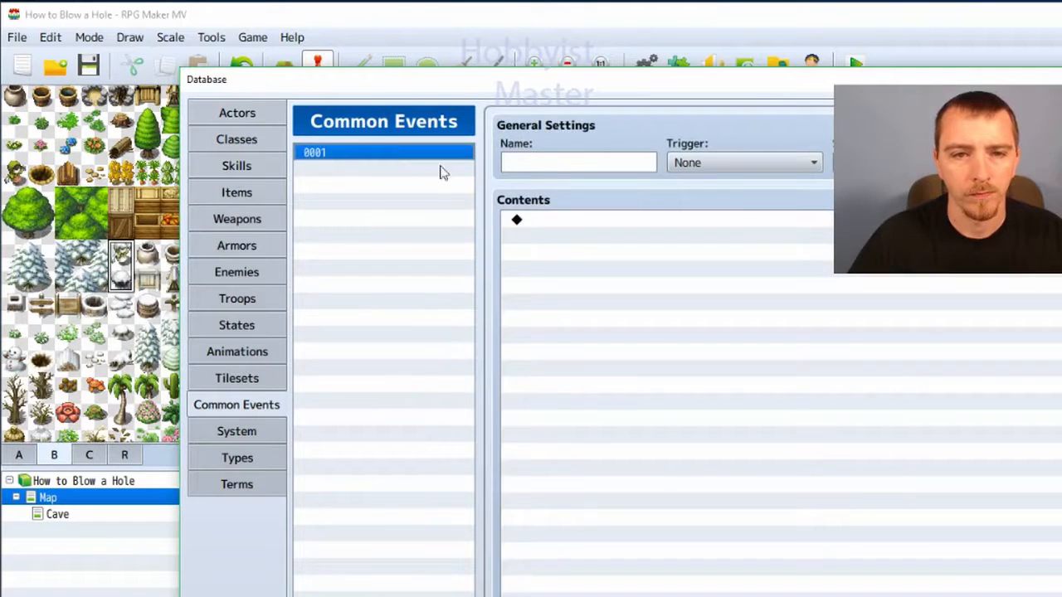
{"action": "type", "text": "B"}
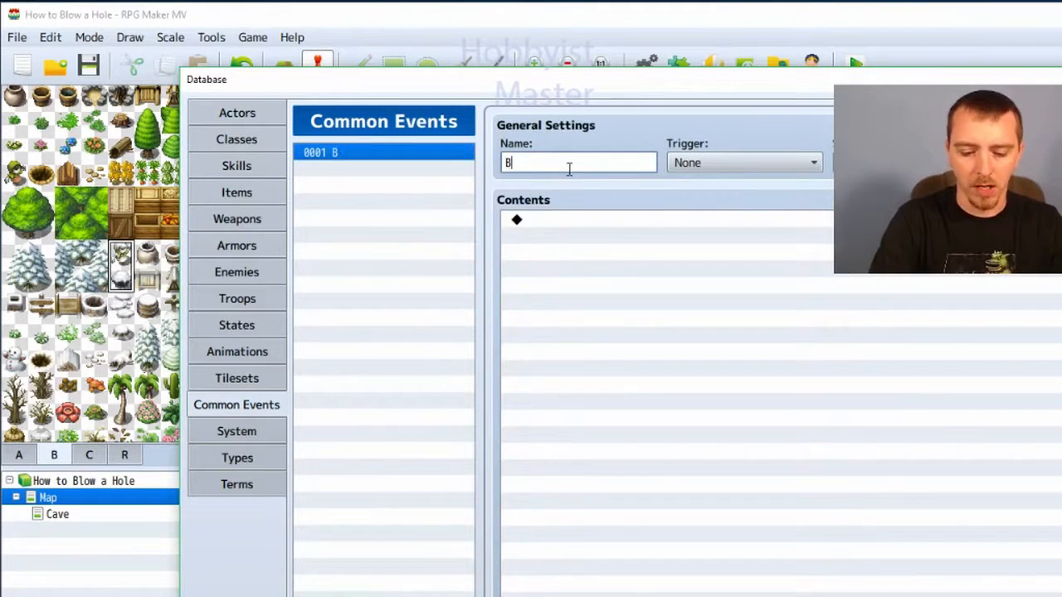
{"action": "type", "text": "omb"}
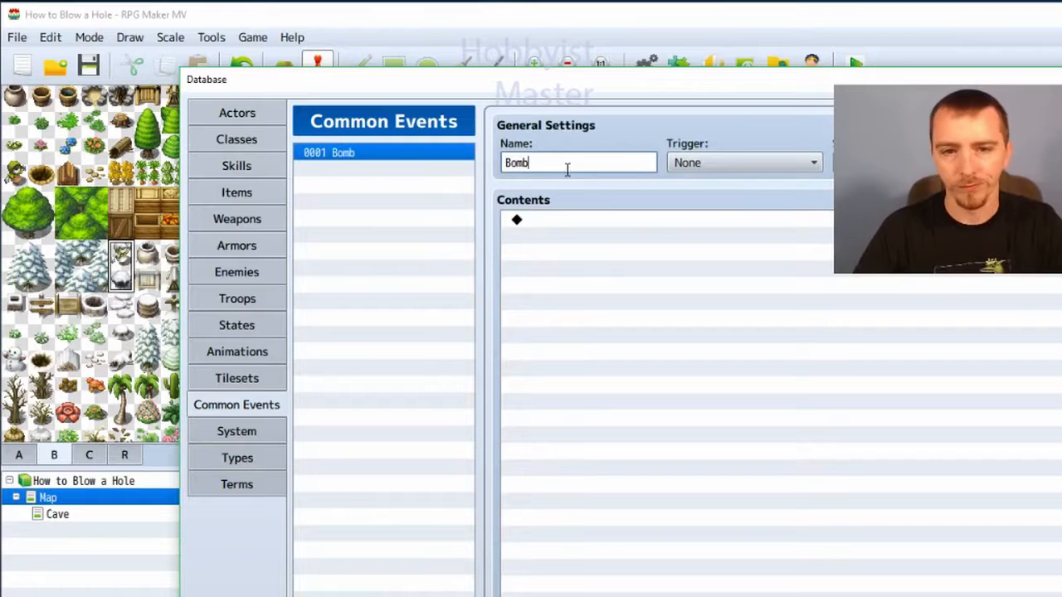
- Add a conditional branch checking that the Player is facing Up
{"action": "double_click", "coordinate": [516, 219]}
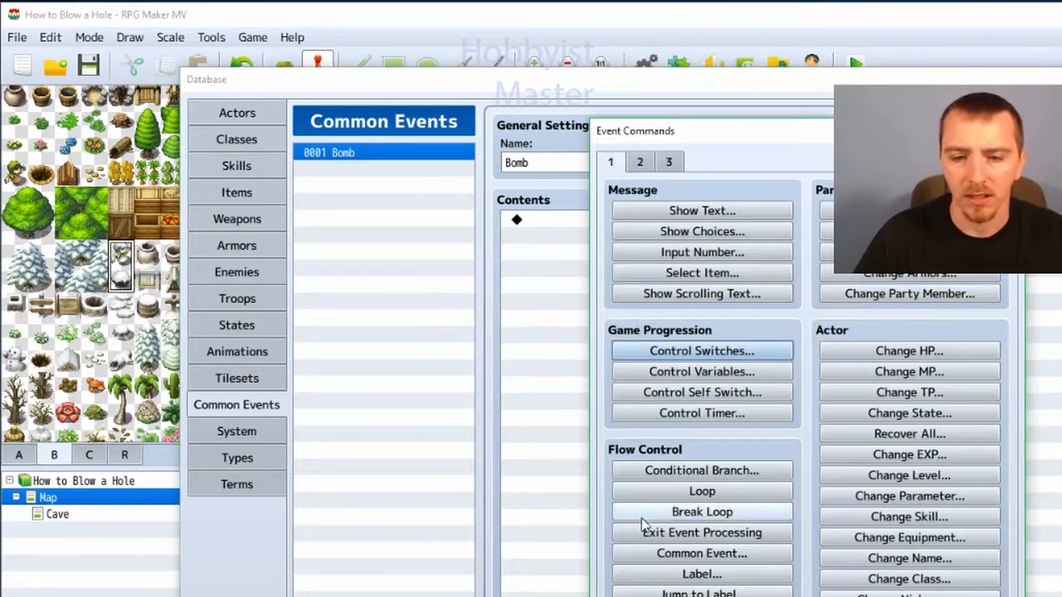
{"action": "left_click", "coordinate": [700, 471]}
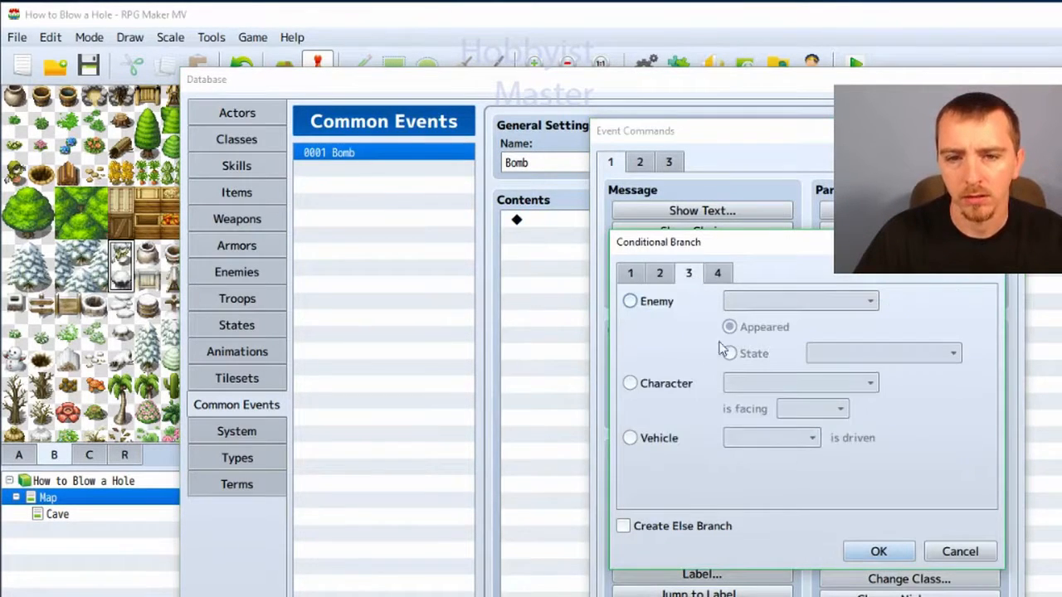
{"action": "left_click", "coordinate": [631, 381]}
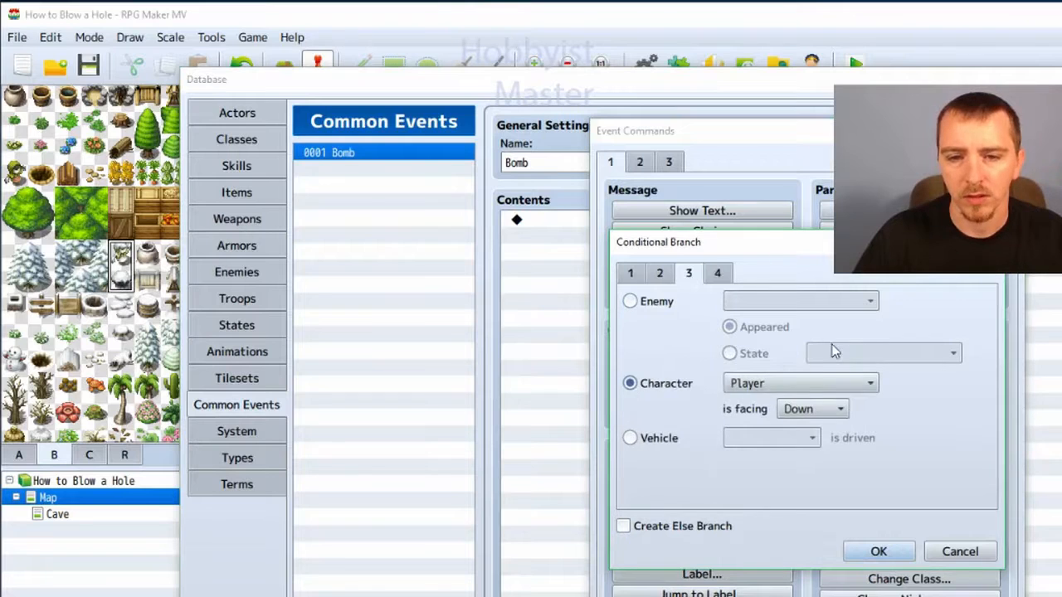
{"action": "left_click", "coordinate": [800, 381]}
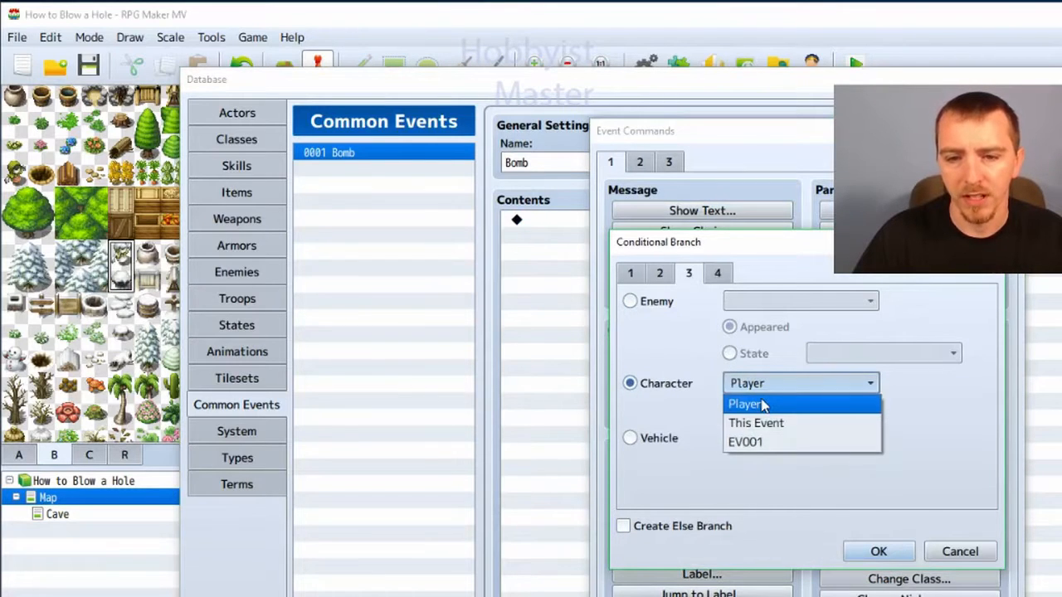
{"action": "left_click", "coordinate": [743, 405]}
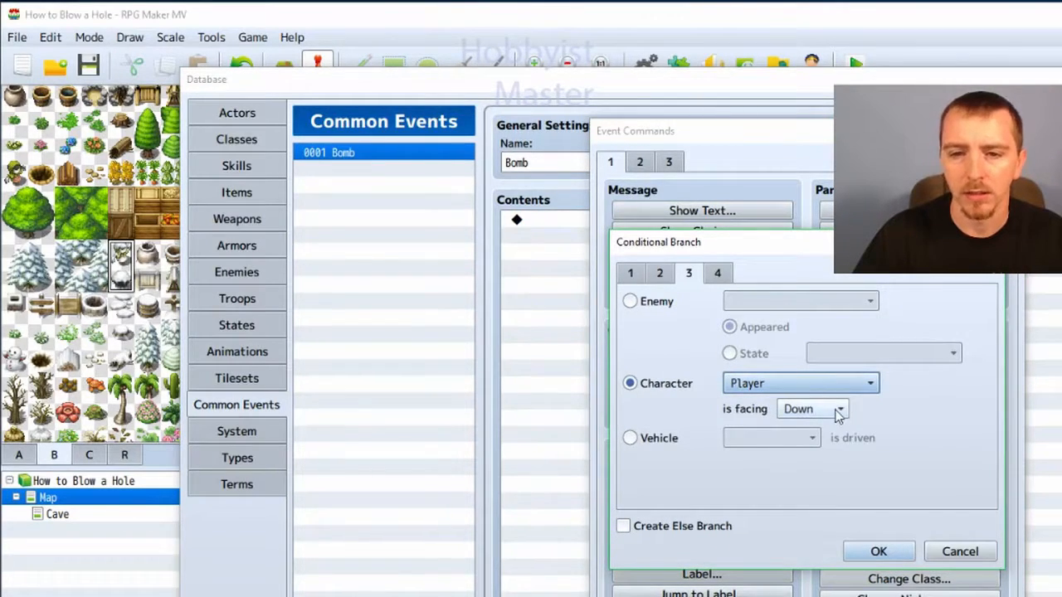
{"action": "left_click", "coordinate": [811, 408]}
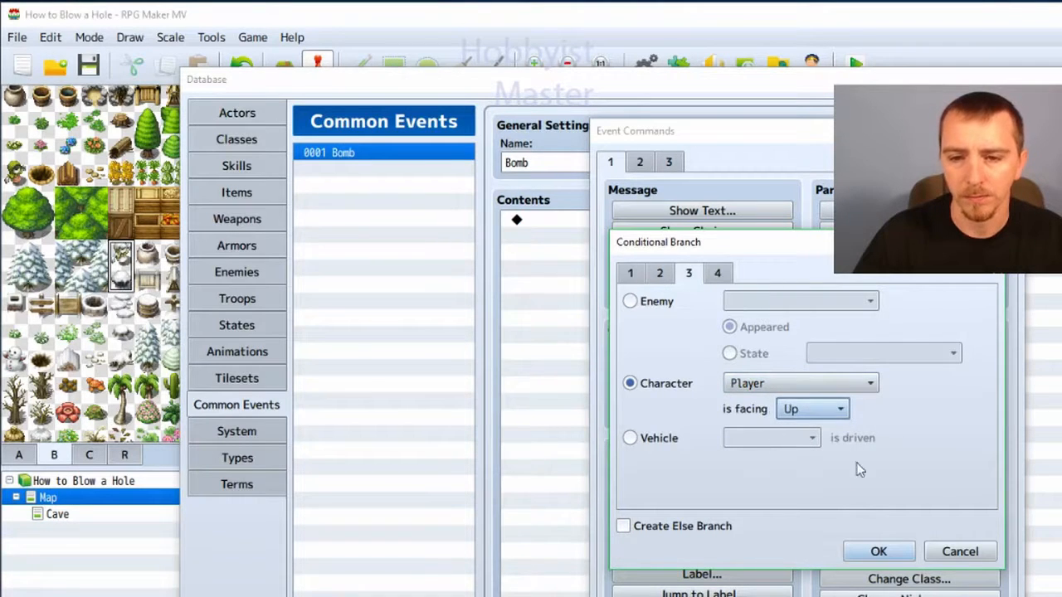
{"action": "left_click", "coordinate": [877, 551]}
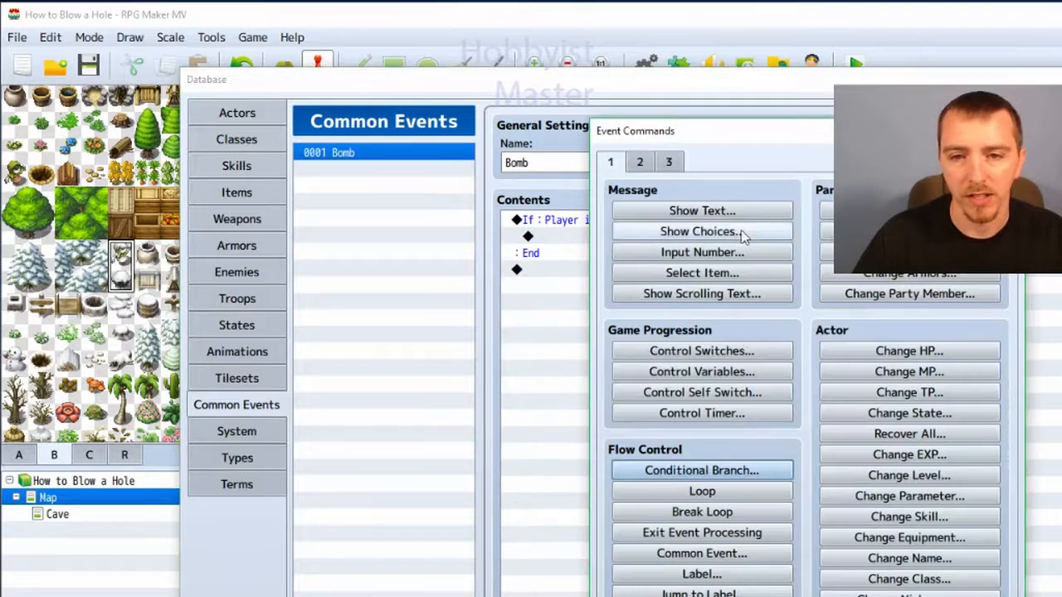
- Nest a second conditional branch requiring the party to have the Bomb item
{"action": "left_click", "coordinate": [700, 471]}
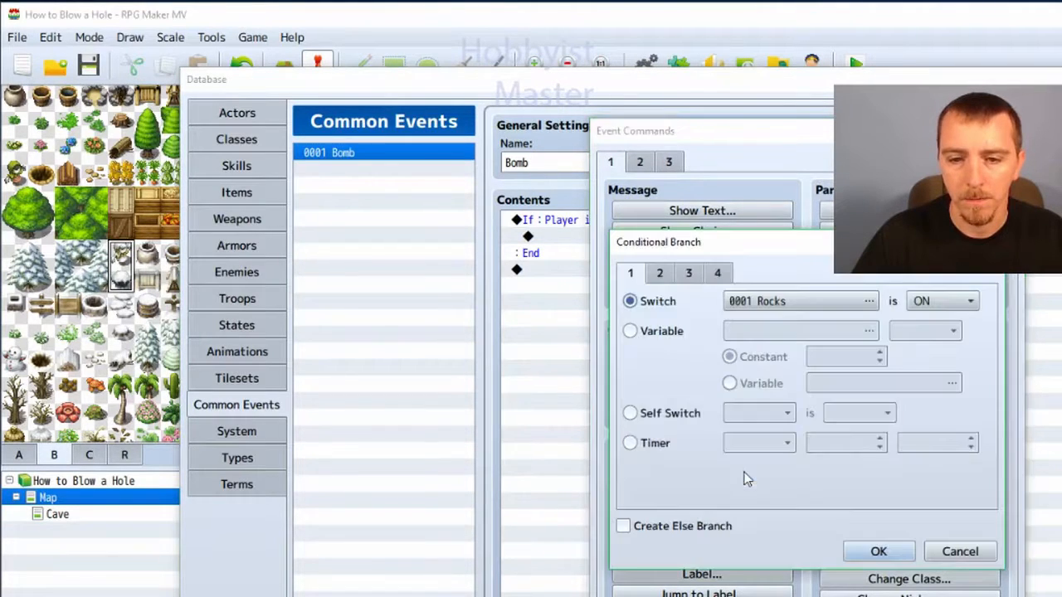
{"action": "left_click", "coordinate": [716, 272]}
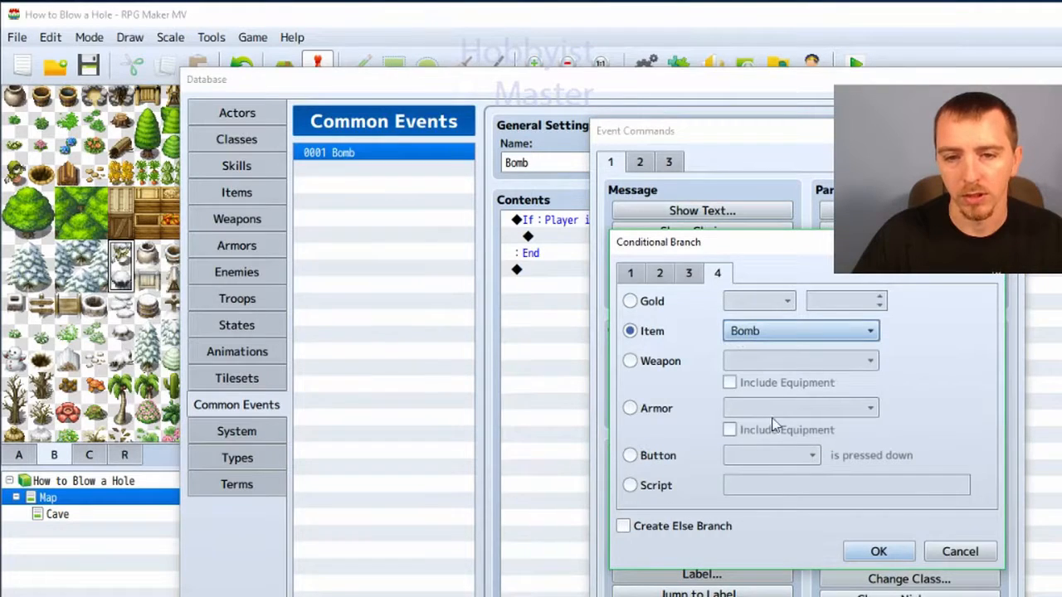
{"action": "left_click", "coordinate": [878, 551]}
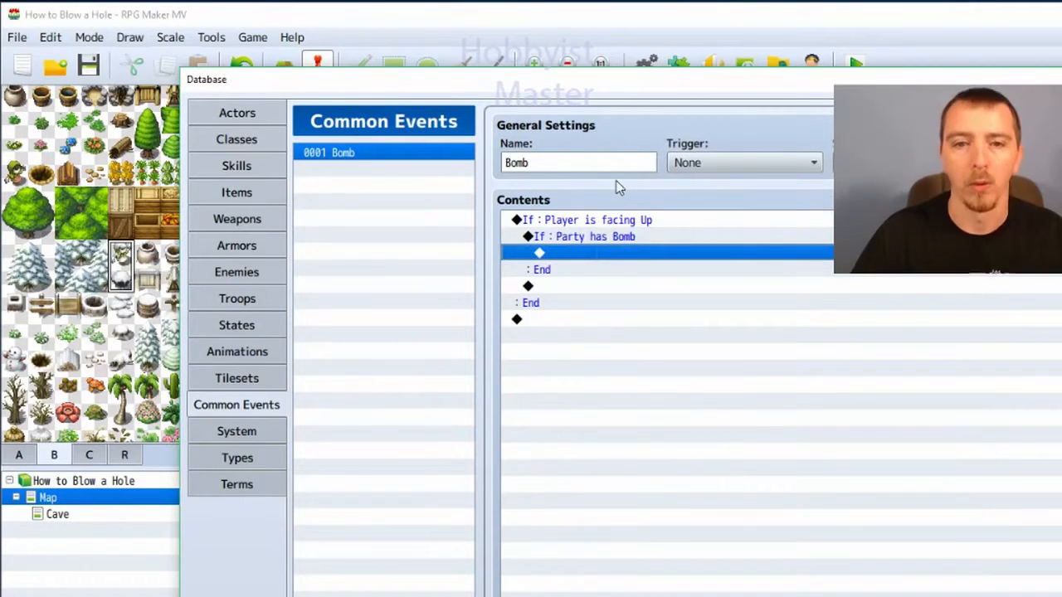
{"action": "mouse_move", "coordinate": [581, 257]}
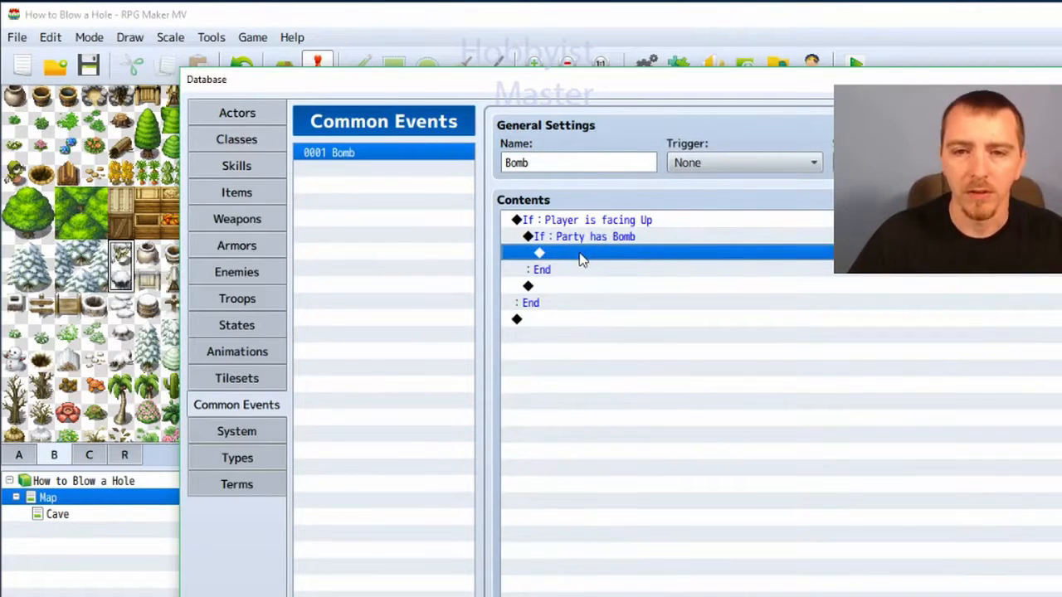
{"action": "mouse_move", "coordinate": [622, 256]}
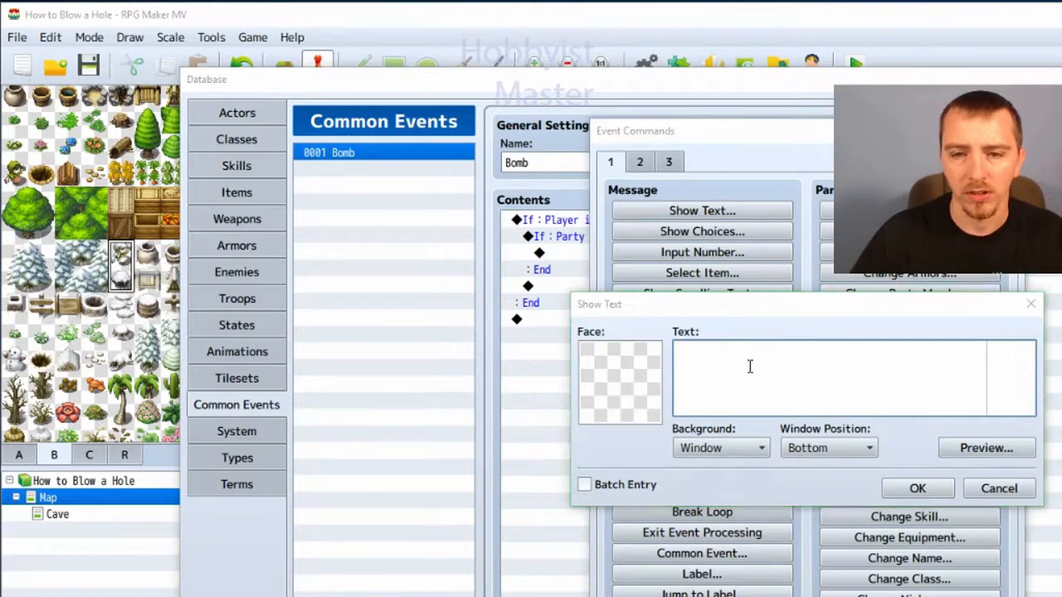
- Ask 'Do you want place a bomb here?' with Yes/No choices
{"action": "type", "text": "D"}
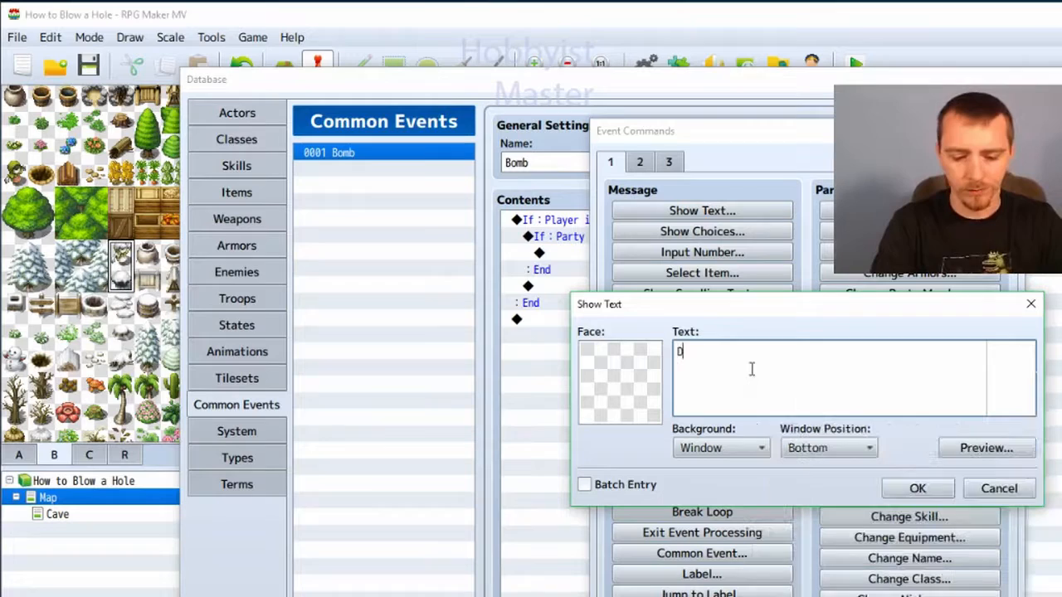
{"action": "type", "text": "o you want"}
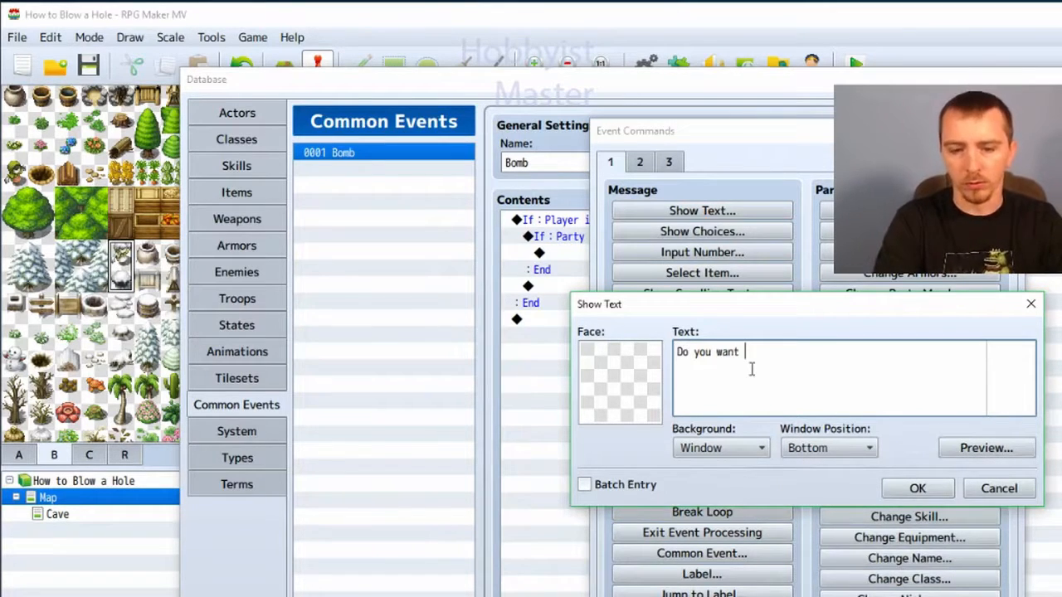
{"action": "type", "text": "pl"}
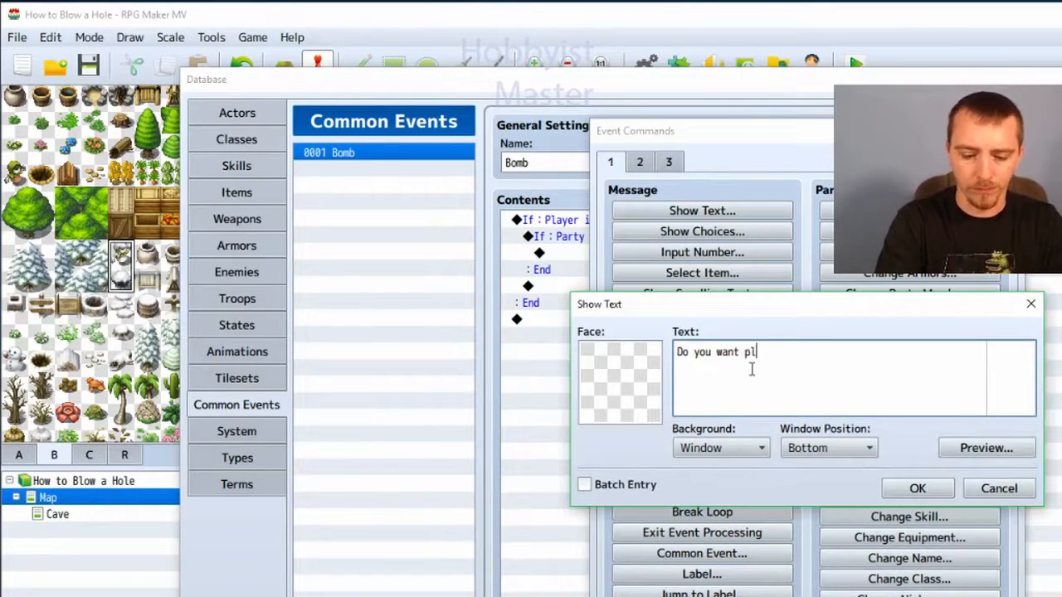
{"action": "type", "text": "ace a bomb"}
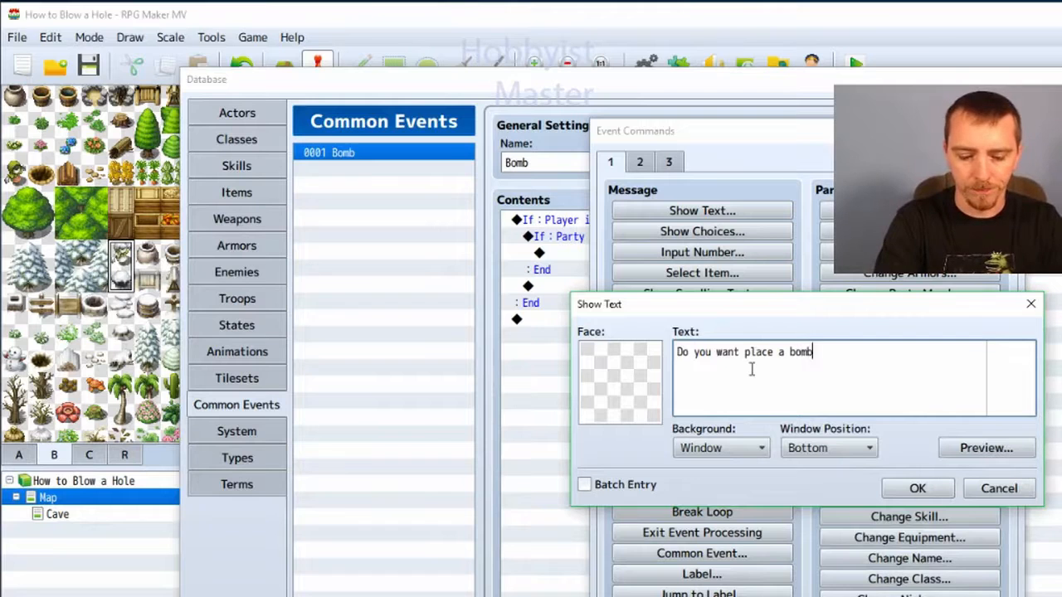
{"action": "left_click", "coordinate": [916, 488]}
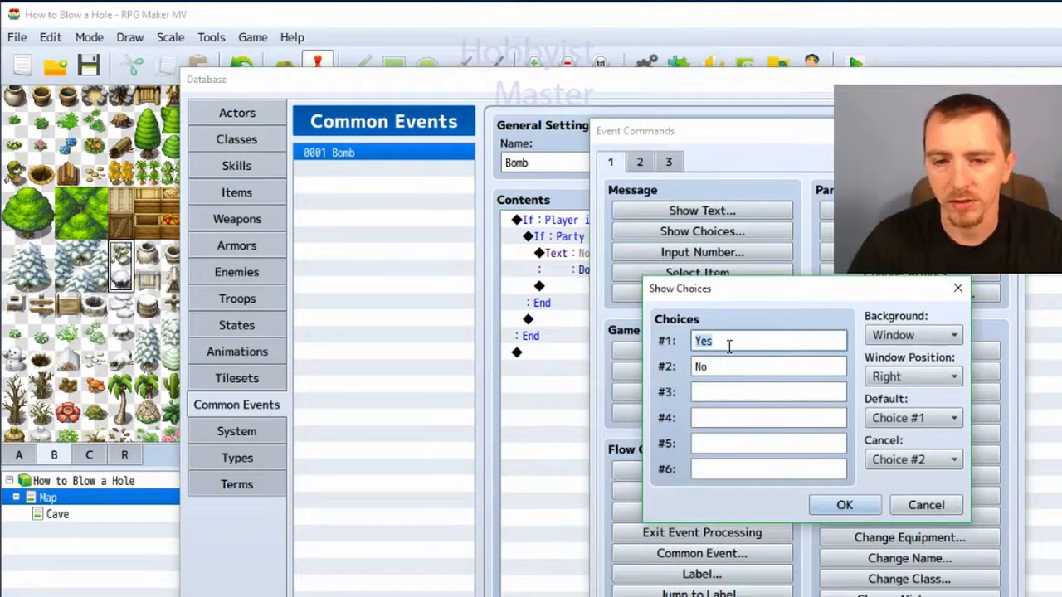
{"action": "left_click", "coordinate": [844, 504]}
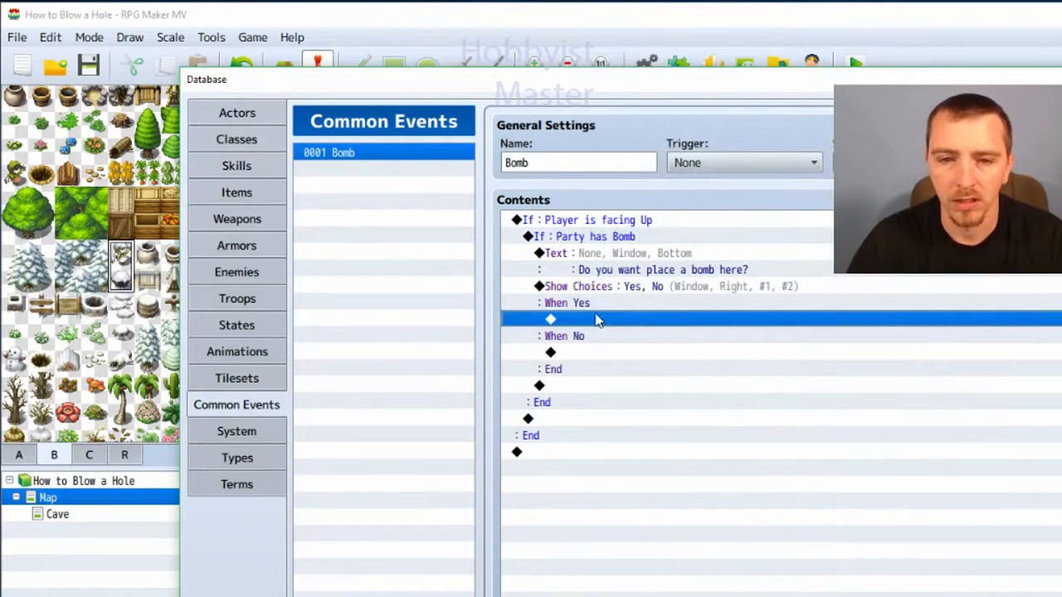
- Under the Yes branch, turn self switch A ON
{"action": "double_click", "coordinate": [551, 318]}
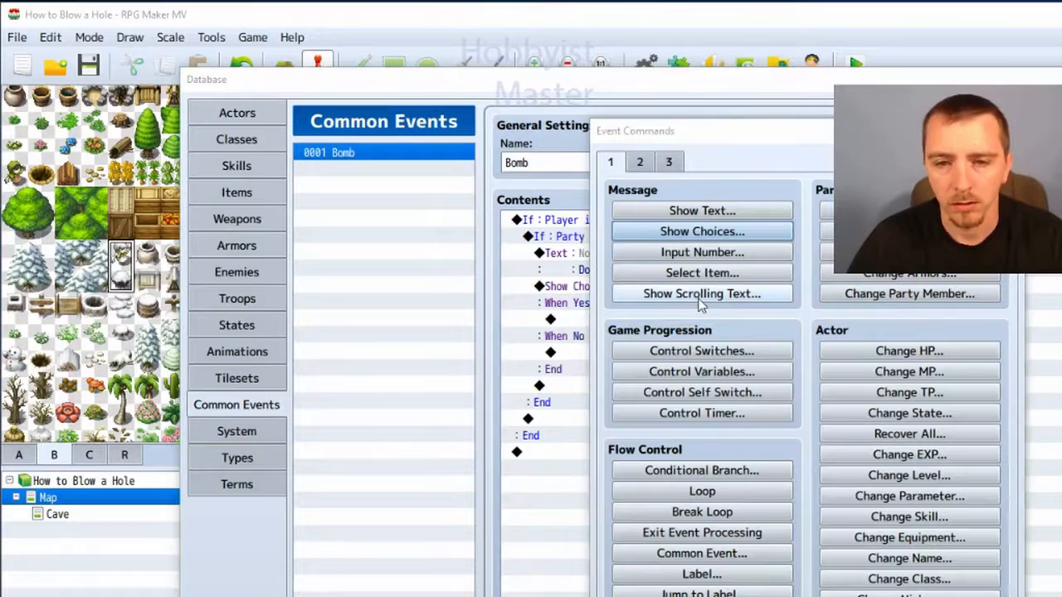
{"action": "mouse_move", "coordinate": [700, 391]}
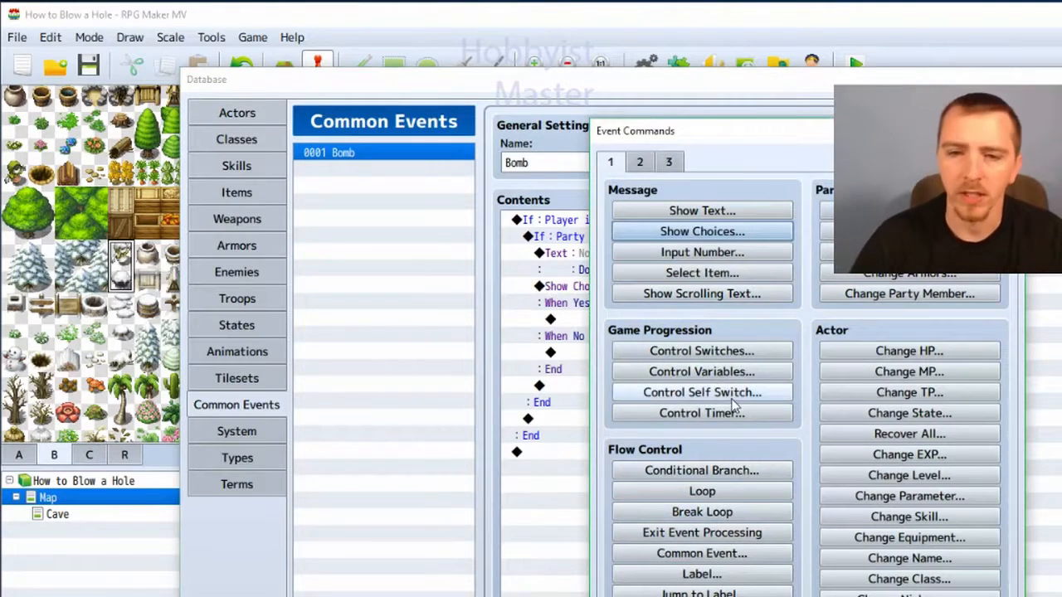
{"action": "mouse_move", "coordinate": [700, 371]}
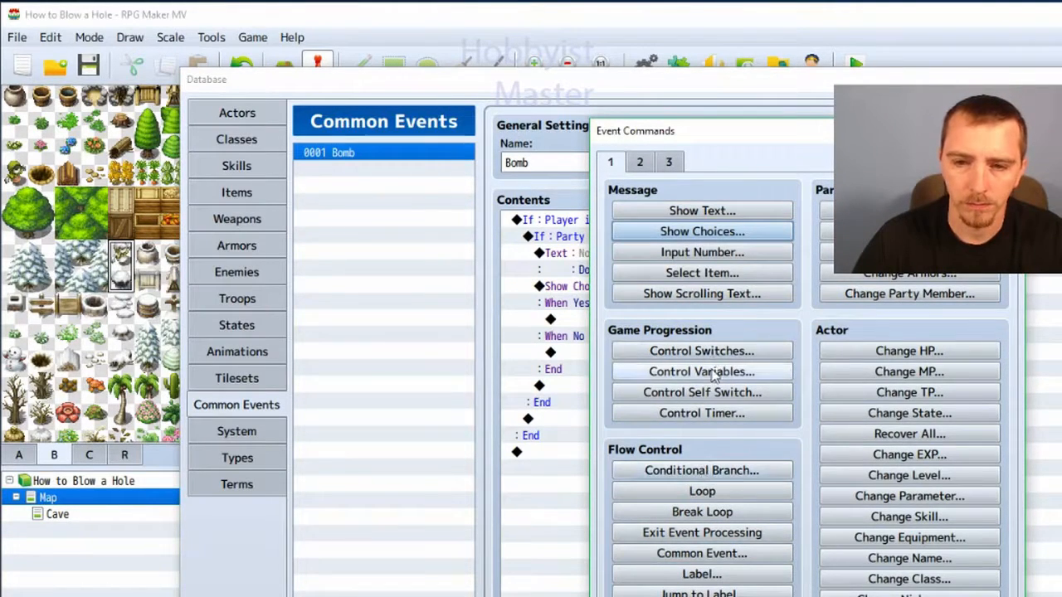
{"action": "left_click", "coordinate": [700, 391]}
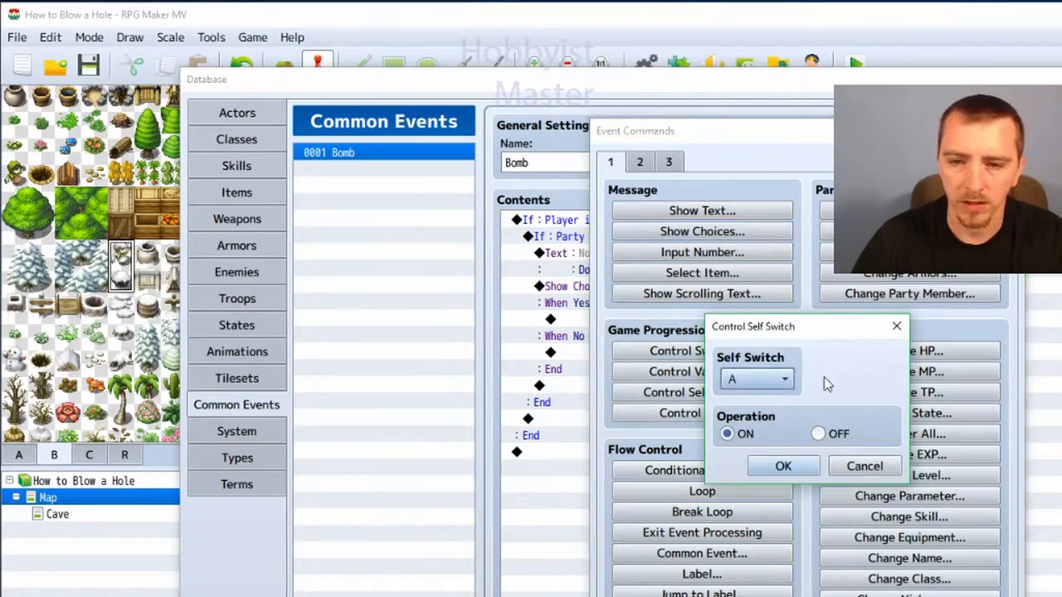
{"action": "left_click", "coordinate": [783, 465]}
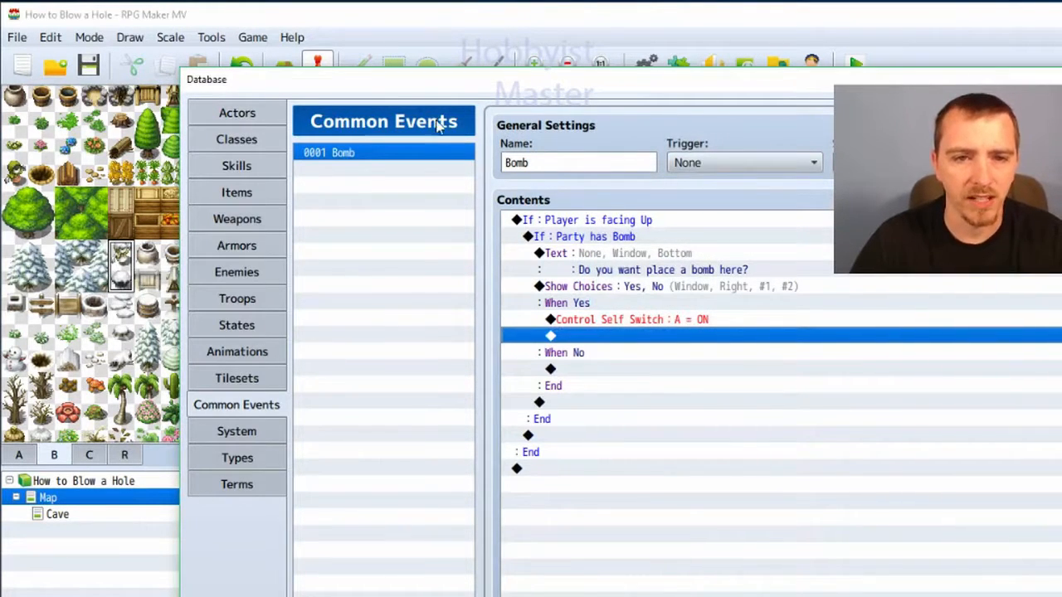
{"action": "mouse_move", "coordinate": [664, 282]}
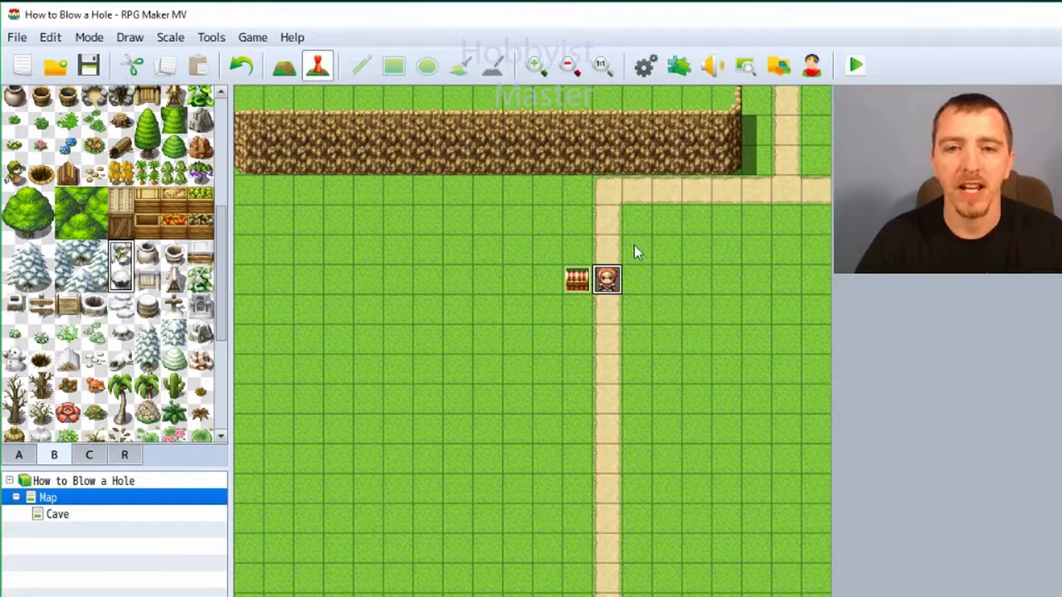
{"action": "mouse_move", "coordinate": [624, 237]}
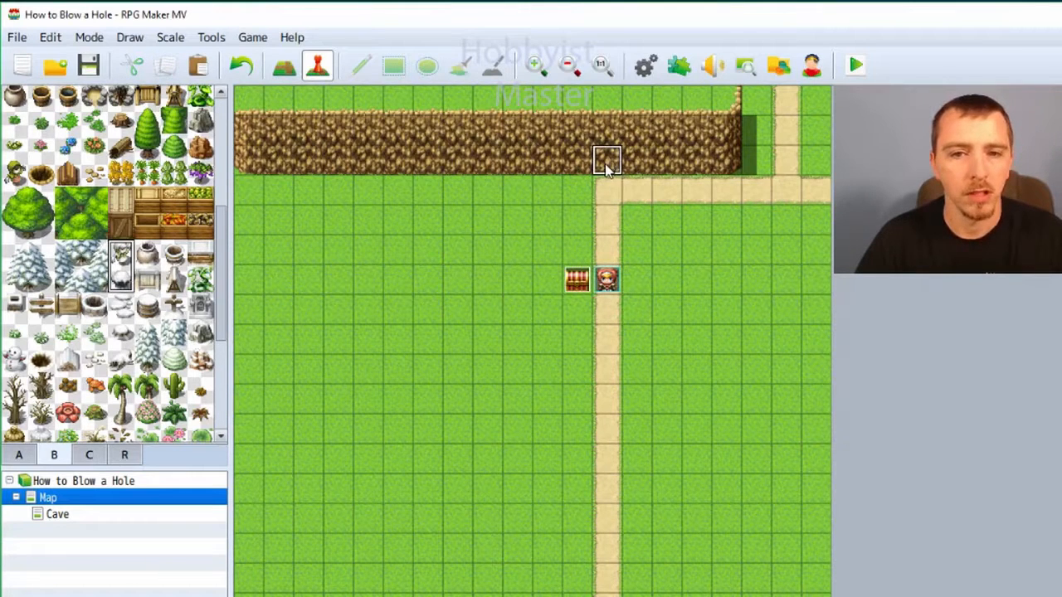
- Create wall event 'boom' calling common event Bomb at same-as-characters priority, then add page 2
{"action": "double_click", "coordinate": [608, 159]}
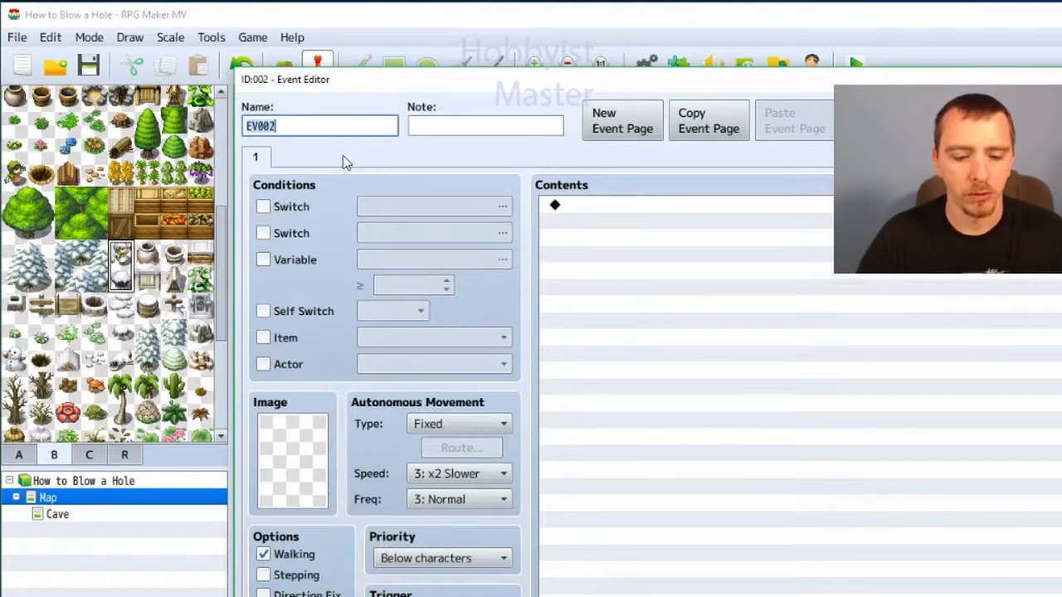
{"action": "type", "text": "boom"}
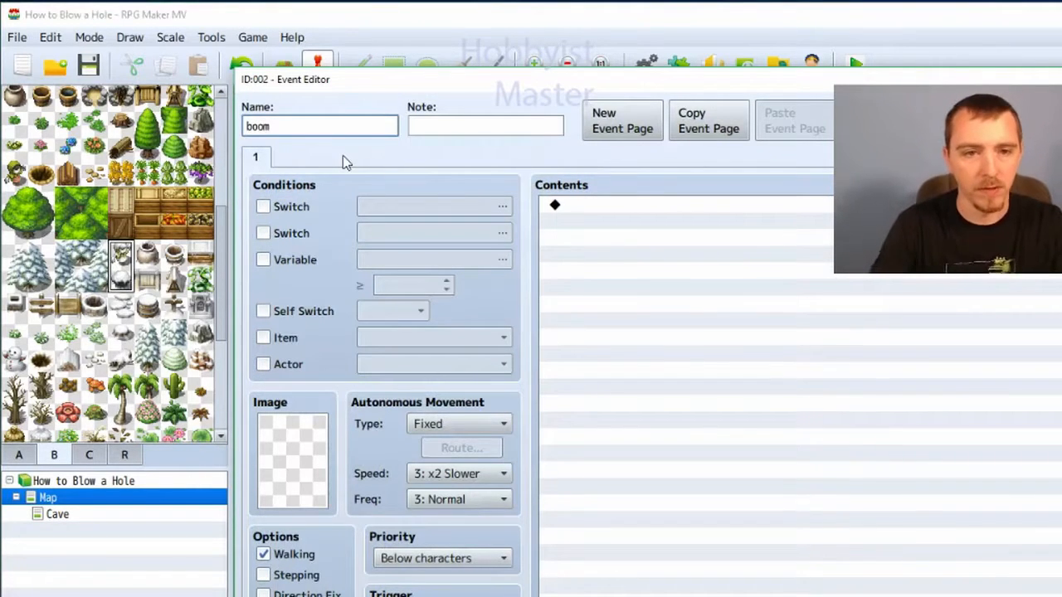
{"action": "left_click", "coordinate": [683, 206]}
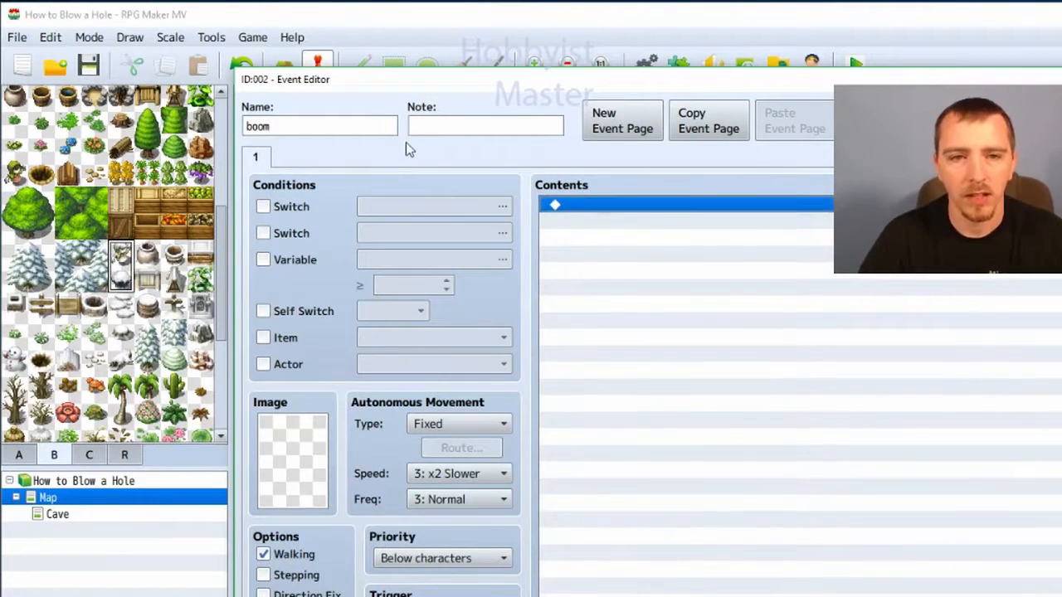
{"action": "double_click", "coordinate": [680, 206]}
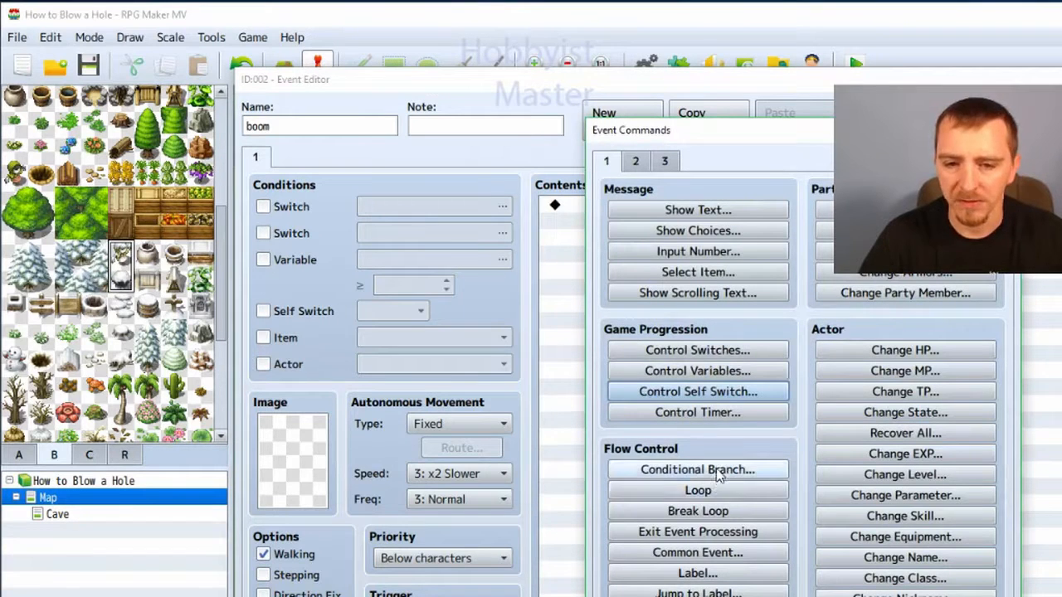
{"action": "left_click", "coordinate": [697, 553]}
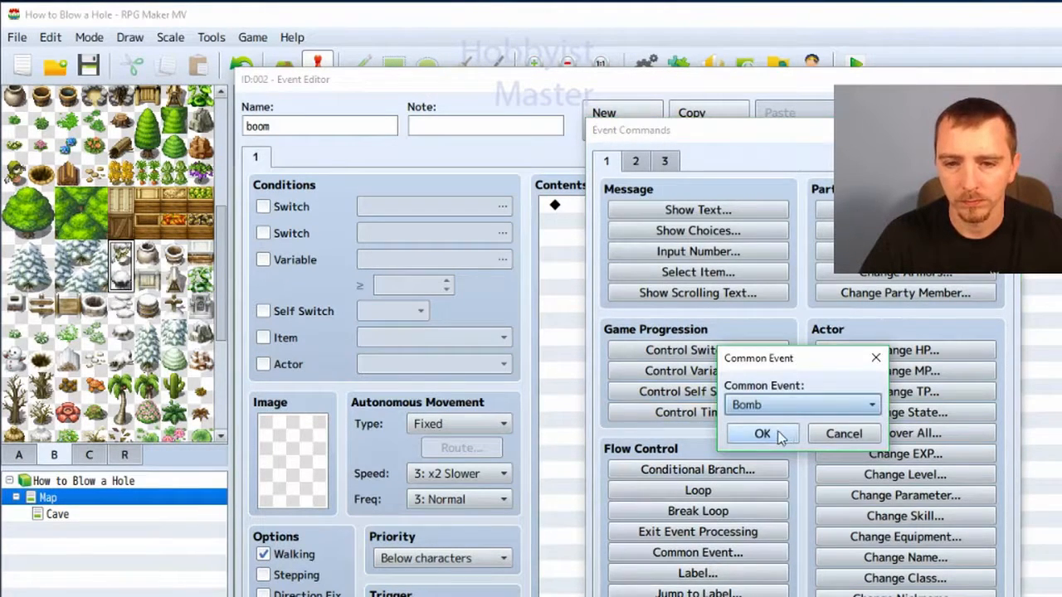
{"action": "left_click", "coordinate": [764, 433]}
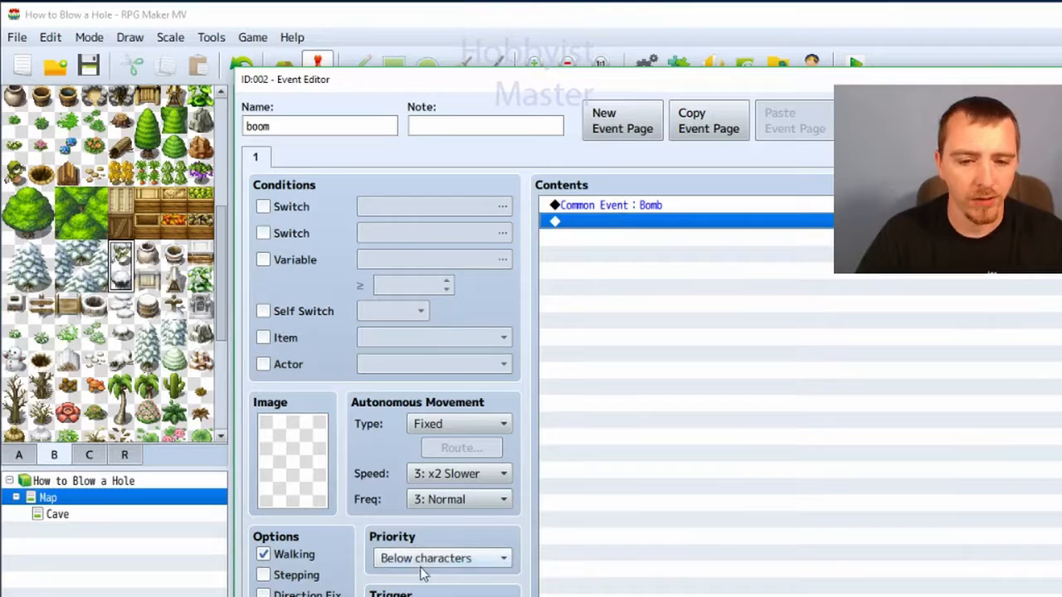
{"action": "left_click", "coordinate": [441, 557]}
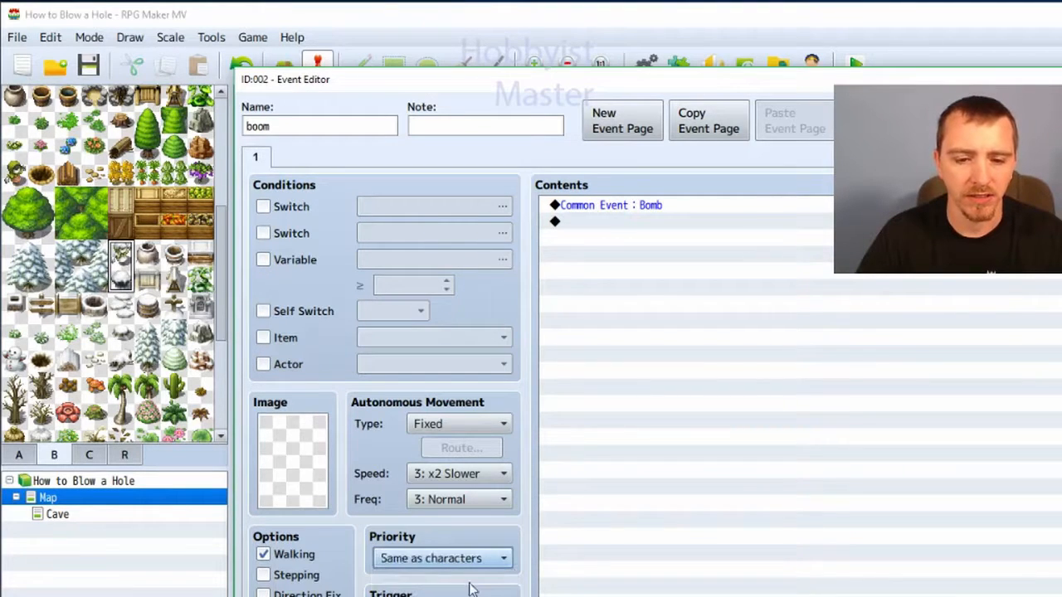
{"action": "mouse_move", "coordinate": [660, 442]}
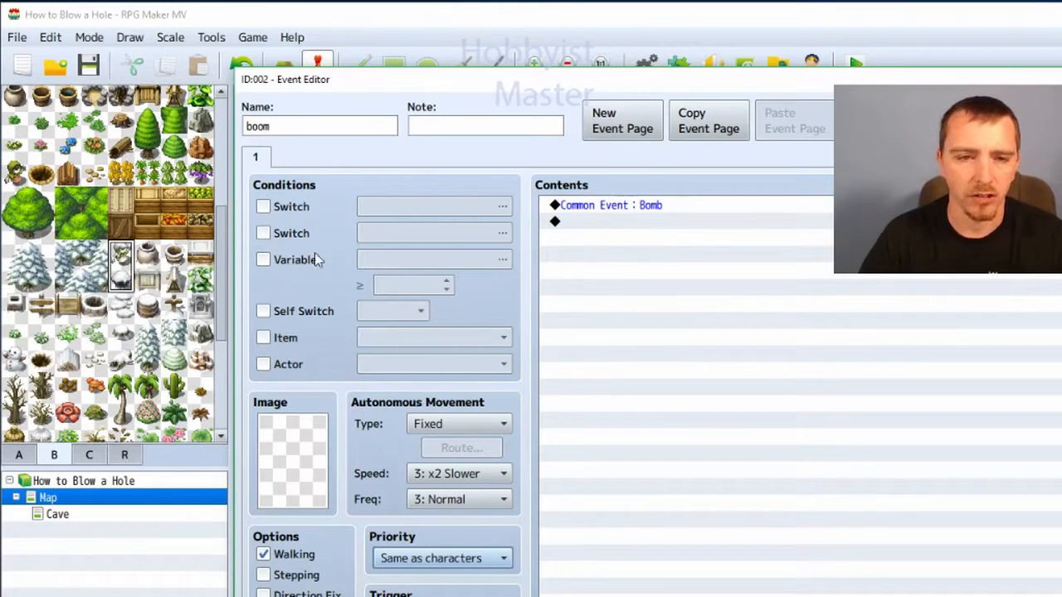
{"action": "left_click", "coordinate": [621, 119]}
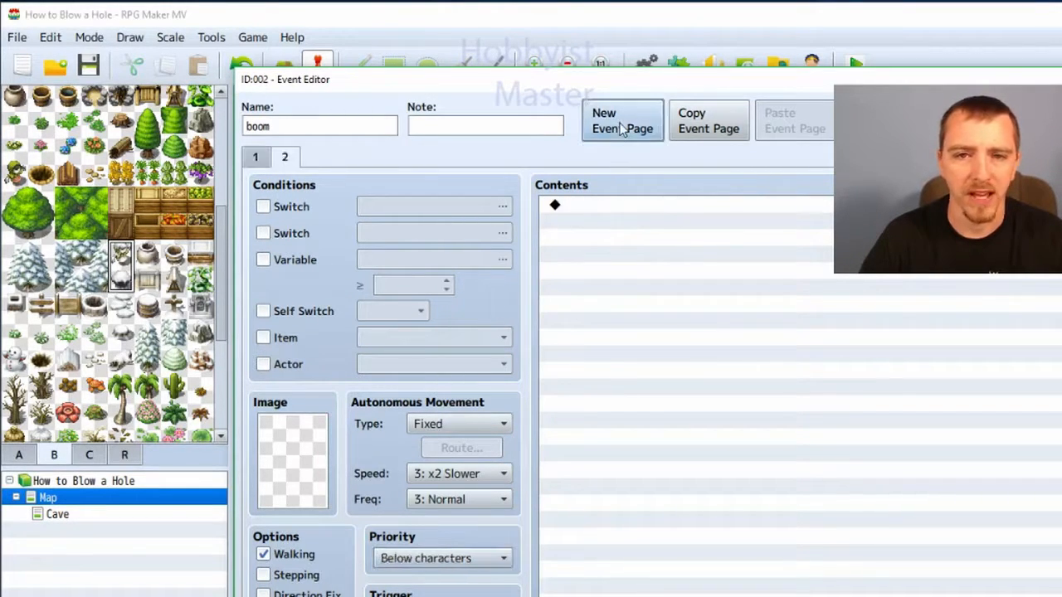
- Make page 2 require self switch A, use the !Bomb graphic and enable Stepping
{"action": "left_click", "coordinate": [262, 310]}
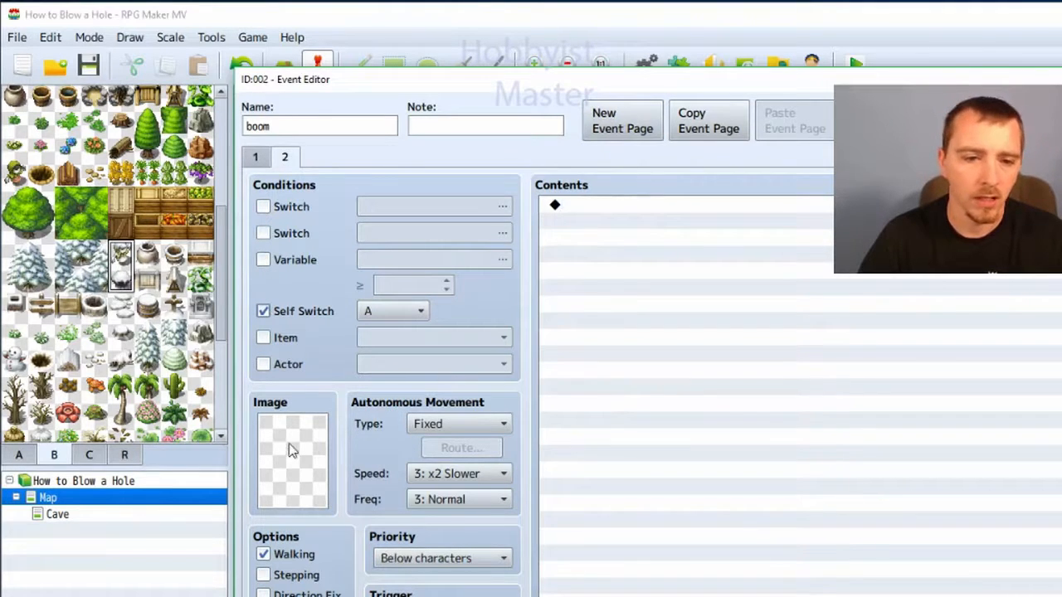
{"action": "left_click", "coordinate": [292, 458]}
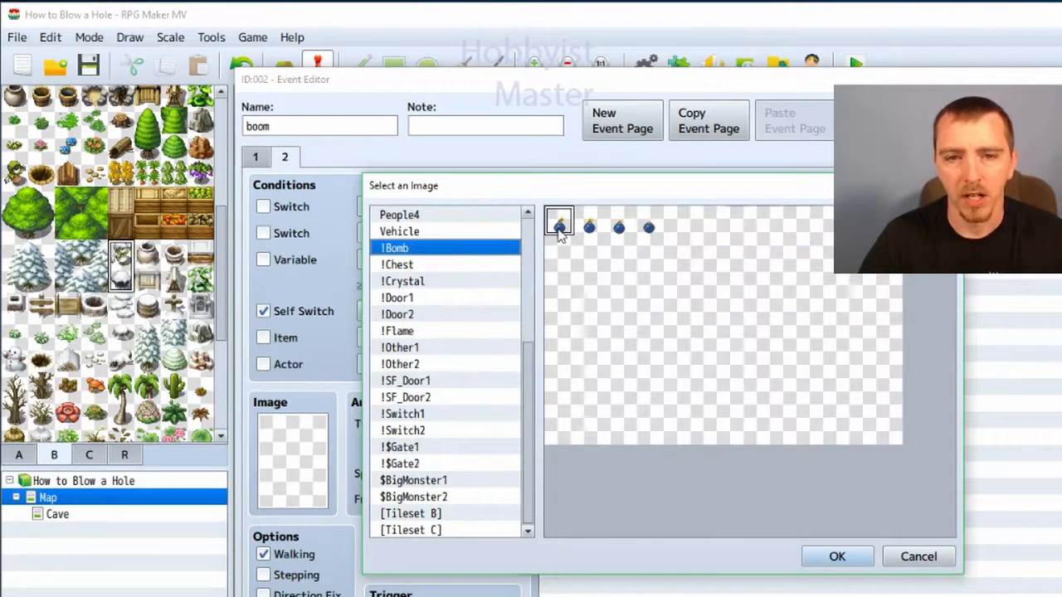
{"action": "mouse_move", "coordinate": [572, 232]}
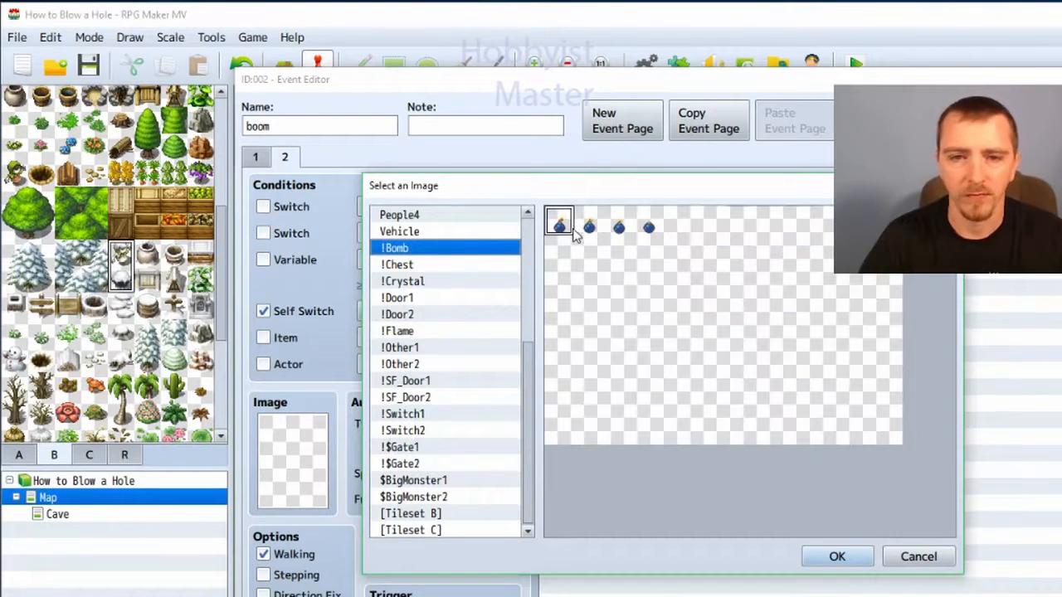
{"action": "left_click", "coordinate": [836, 556]}
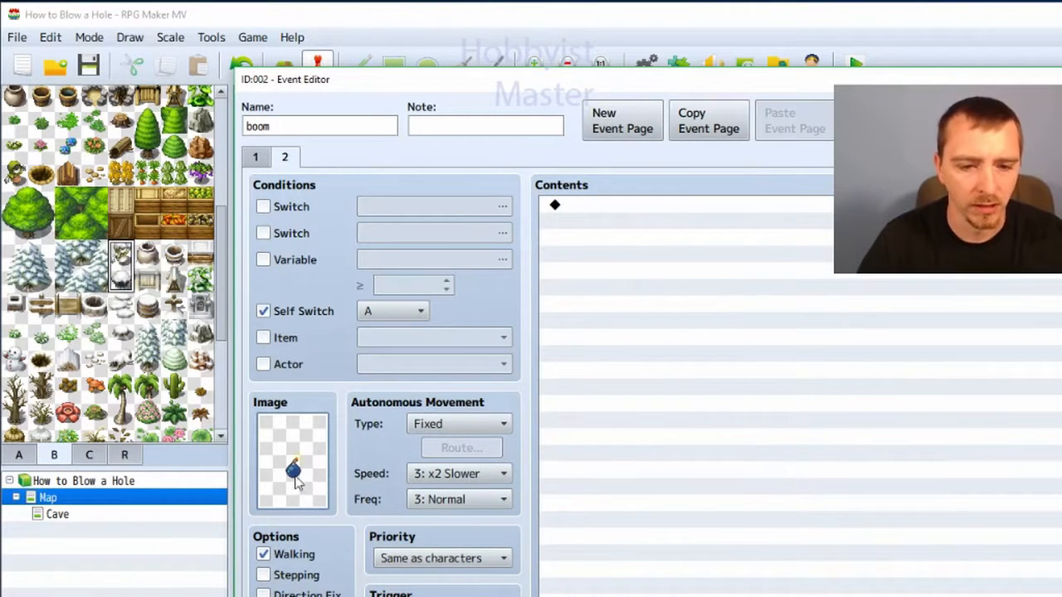
{"action": "left_click", "coordinate": [263, 574]}
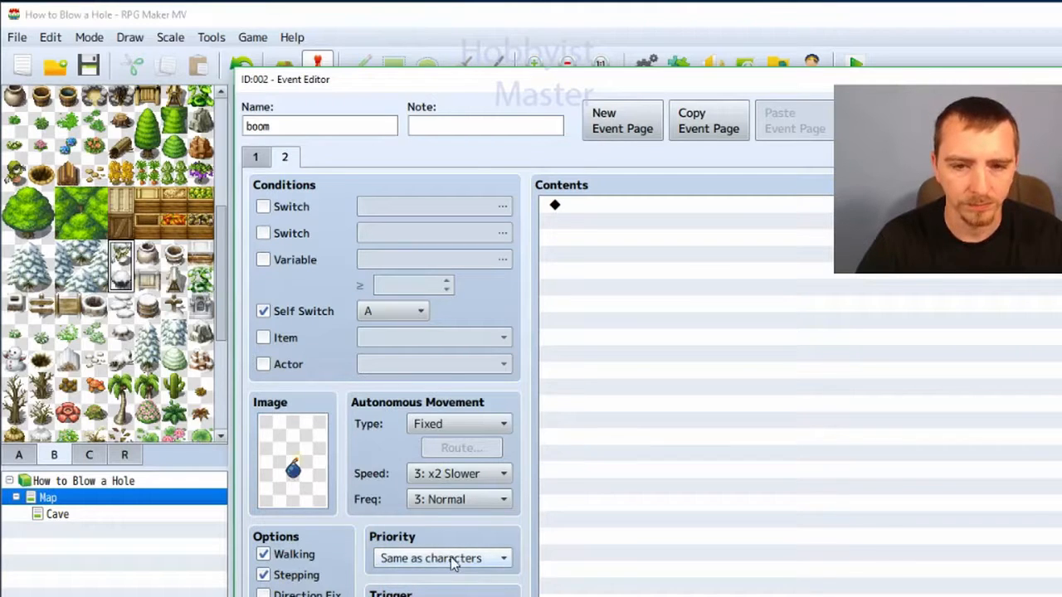
{"action": "mouse_move", "coordinate": [395, 283]}
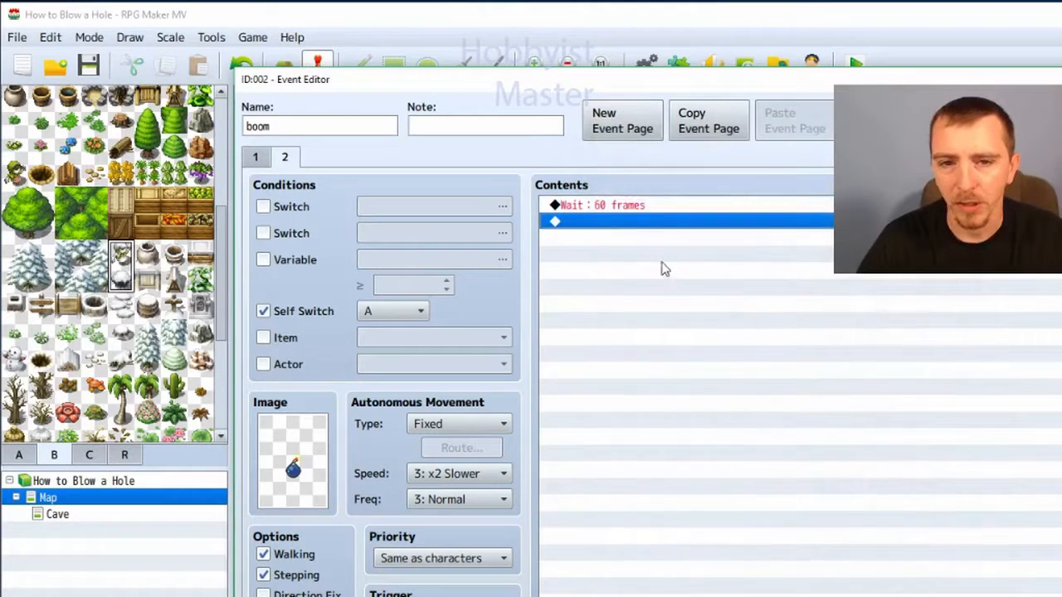
{"action": "mouse_move", "coordinate": [630, 252]}
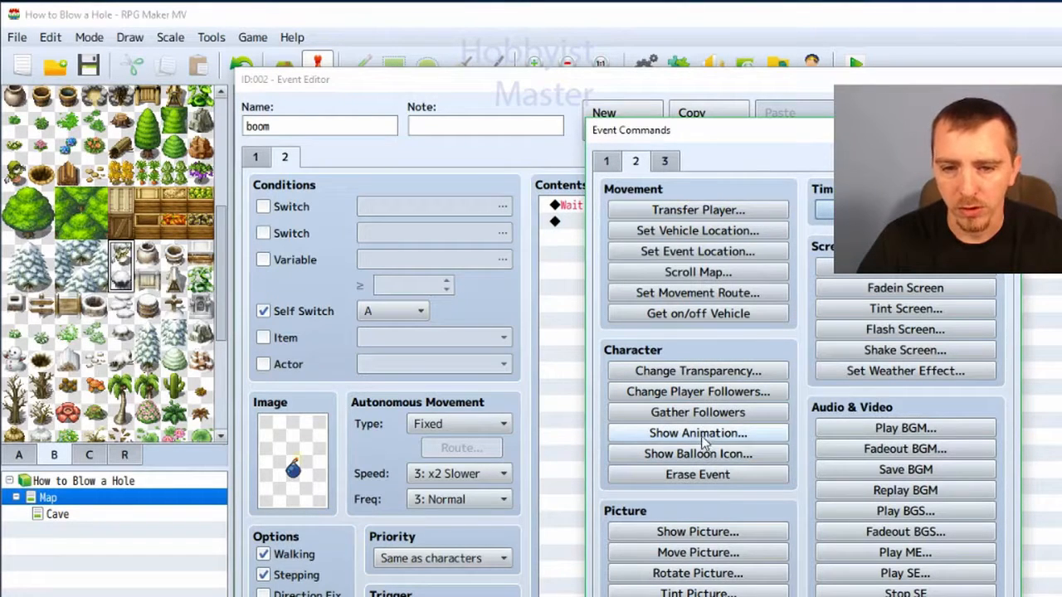
- Add Wait 60 frames, Show Animation Neutral One 2 on this event, and Play SE Damage4
{"action": "left_click", "coordinate": [697, 431]}
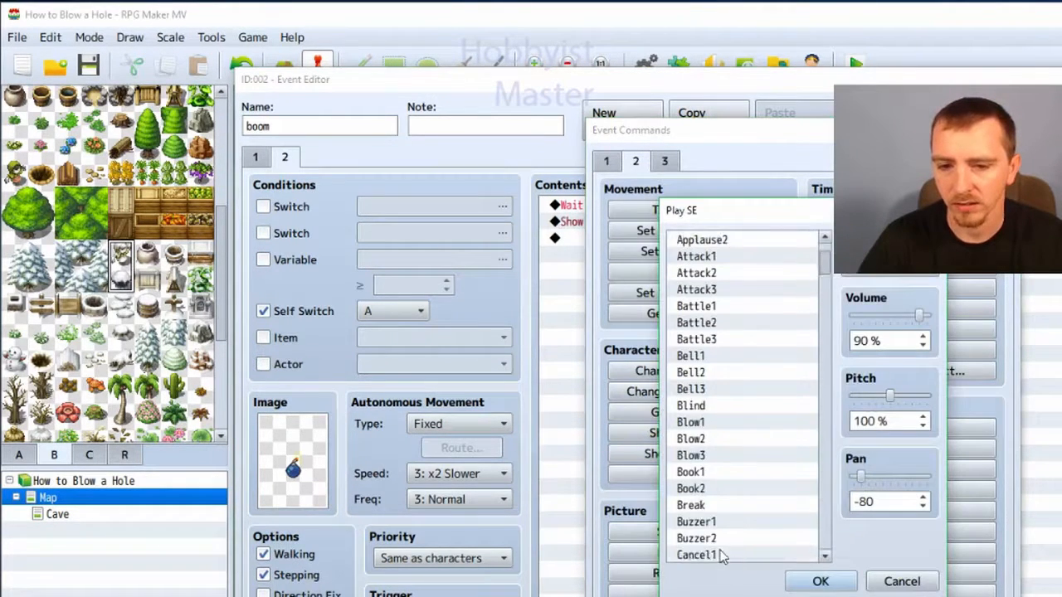
{"action": "scroll", "scroll_direction": "down", "scroll_amount": 3}
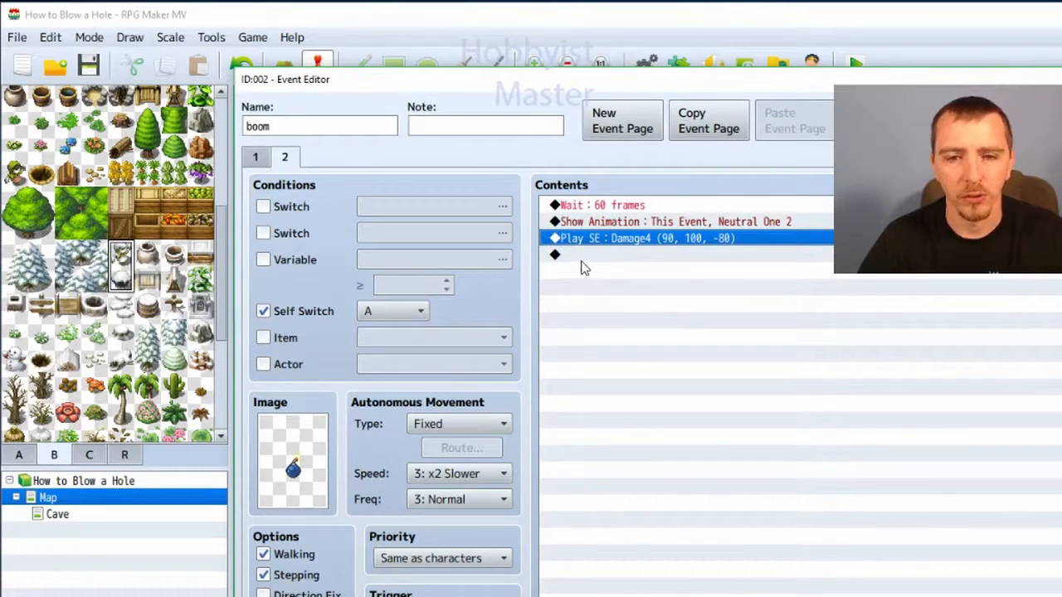
{"action": "mouse_move", "coordinate": [589, 289]}
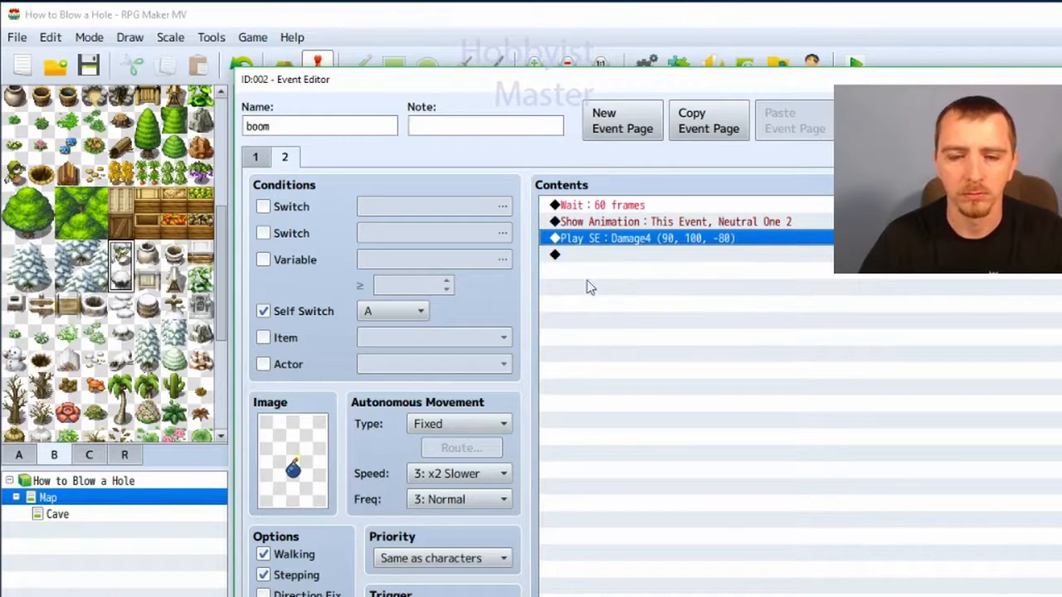
{"action": "double_click", "coordinate": [581, 256]}
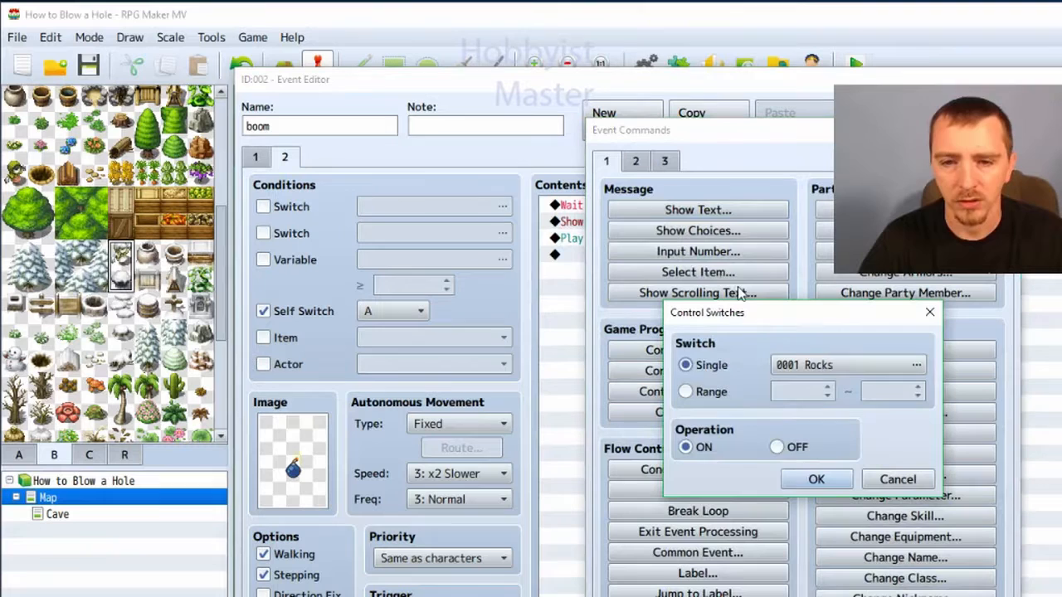
- Turn switch #0001 Rocks ON, self switch A OFF and B ON, then add page 3
{"action": "left_click", "coordinate": [916, 365]}
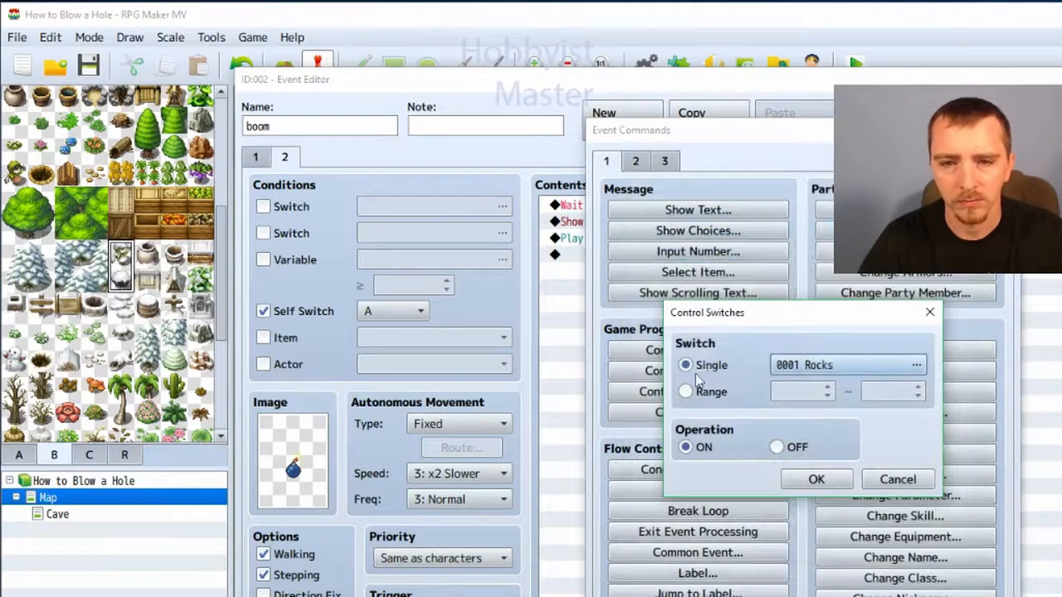
{"action": "left_click", "coordinate": [816, 478]}
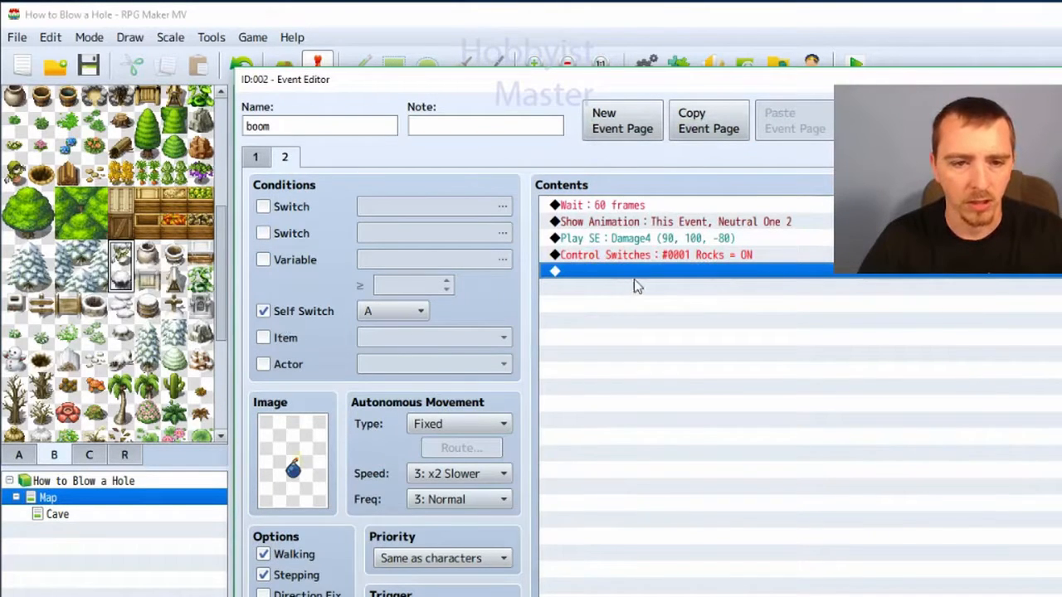
{"action": "double_click", "coordinate": [630, 272]}
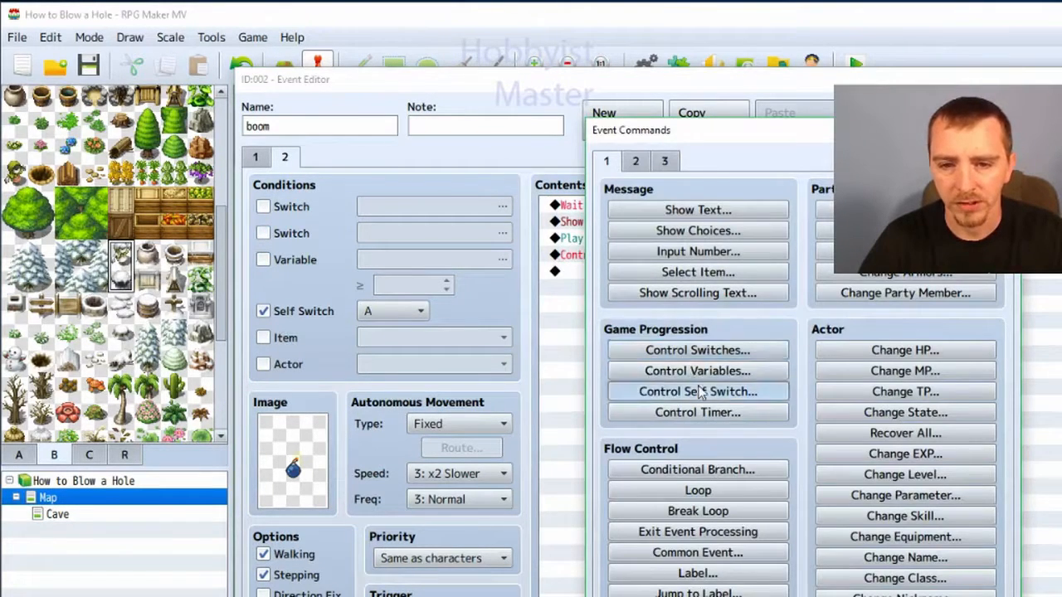
{"action": "left_click", "coordinate": [697, 392]}
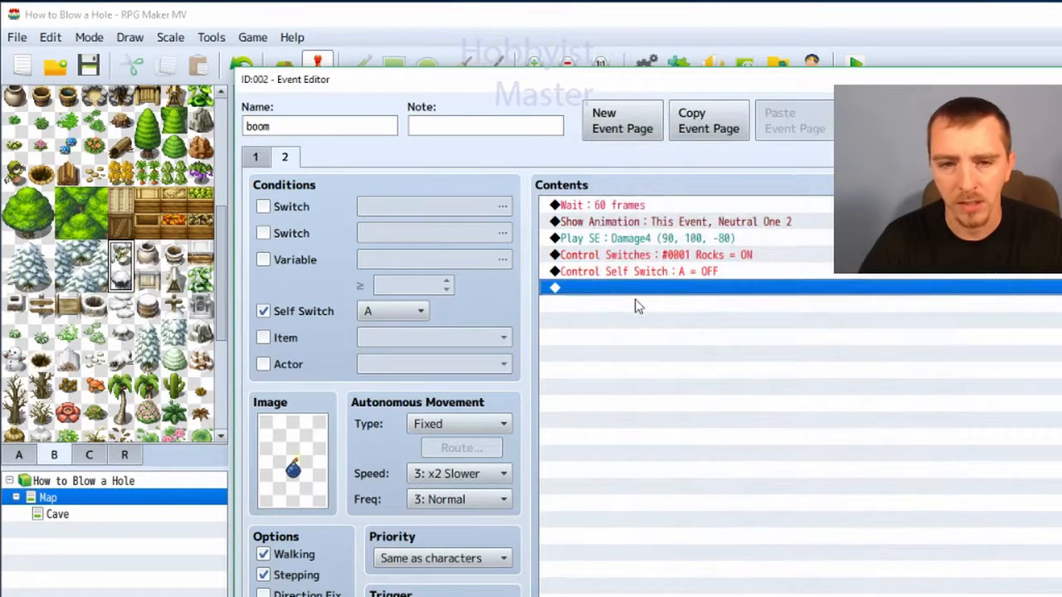
{"action": "double_click", "coordinate": [631, 289]}
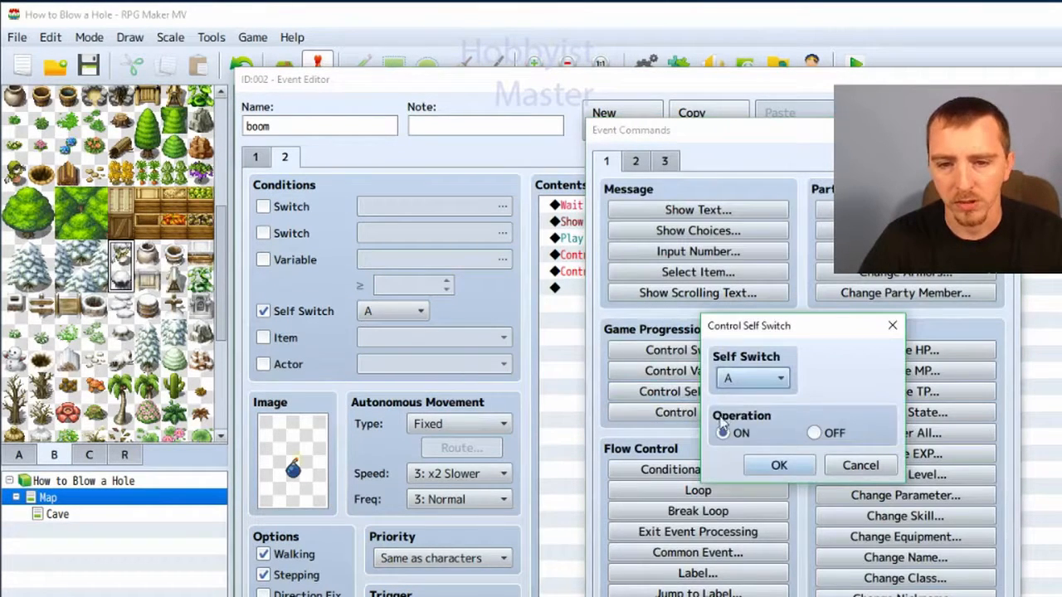
{"action": "left_click", "coordinate": [778, 465]}
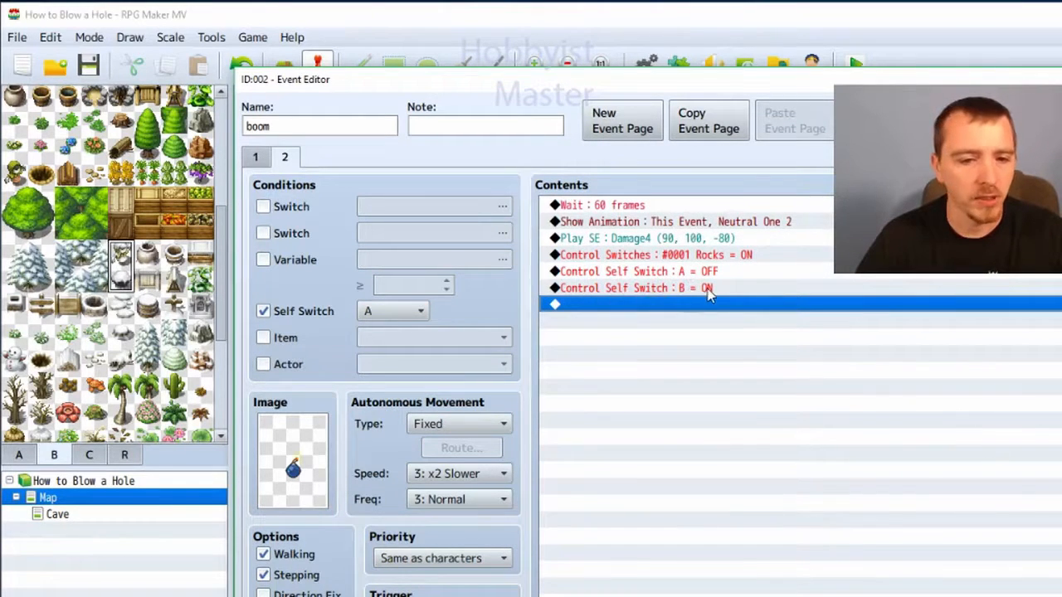
{"action": "left_click", "coordinate": [622, 120]}
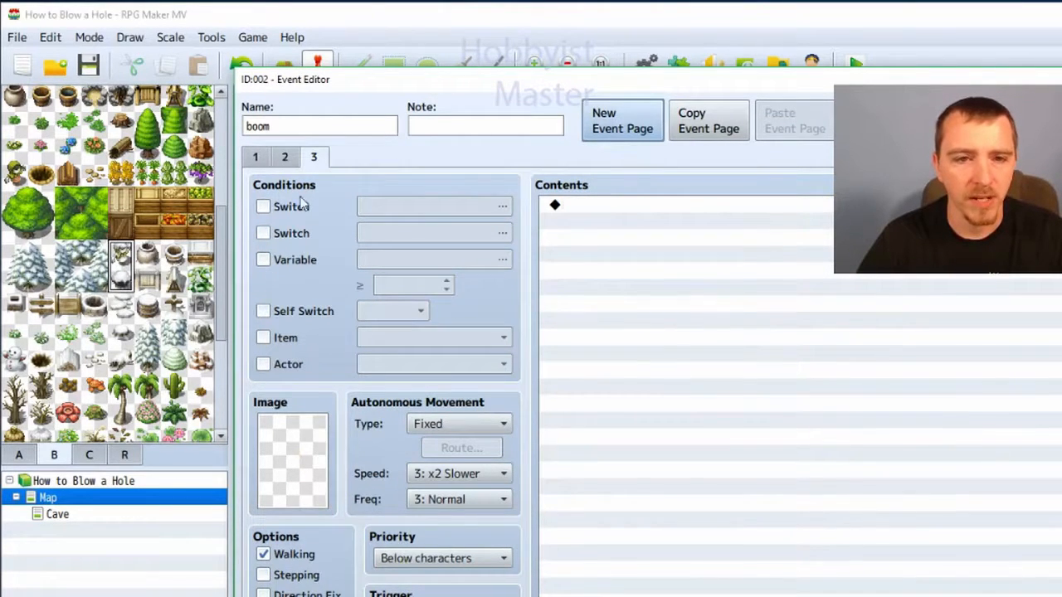
- Give page 3 the dark hole graphic from Tileset C and pick the Transfer Player destination map
{"action": "left_click", "coordinate": [292, 461]}
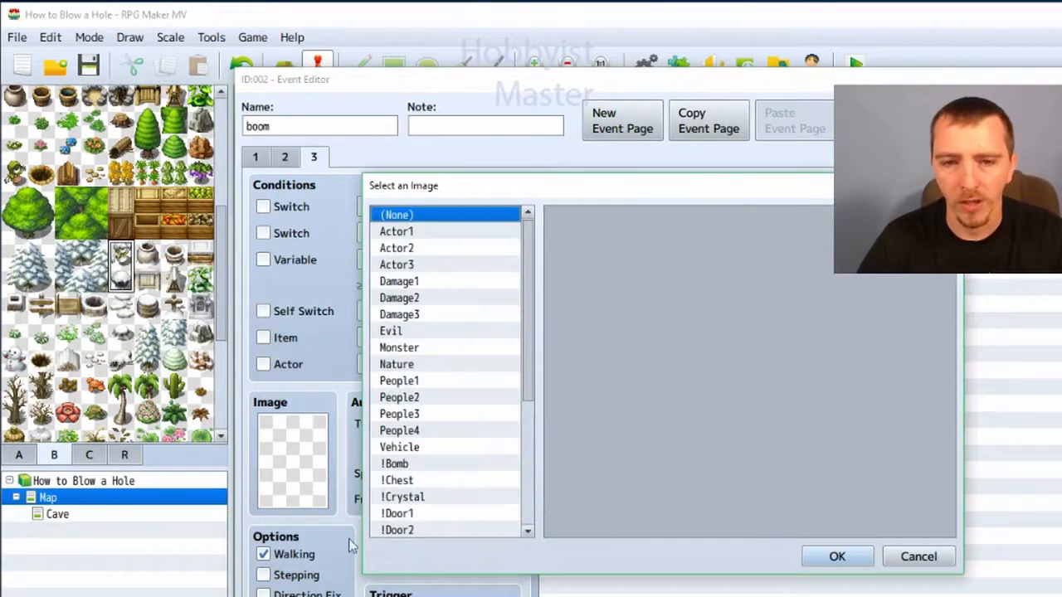
{"action": "left_click", "coordinate": [411, 513]}
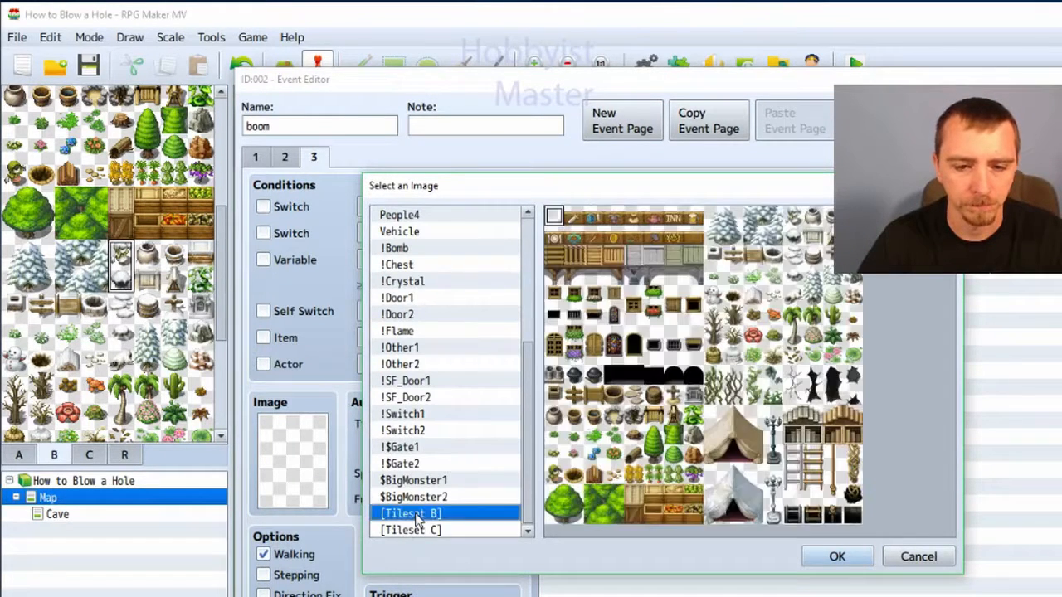
{"action": "left_click", "coordinate": [411, 531]}
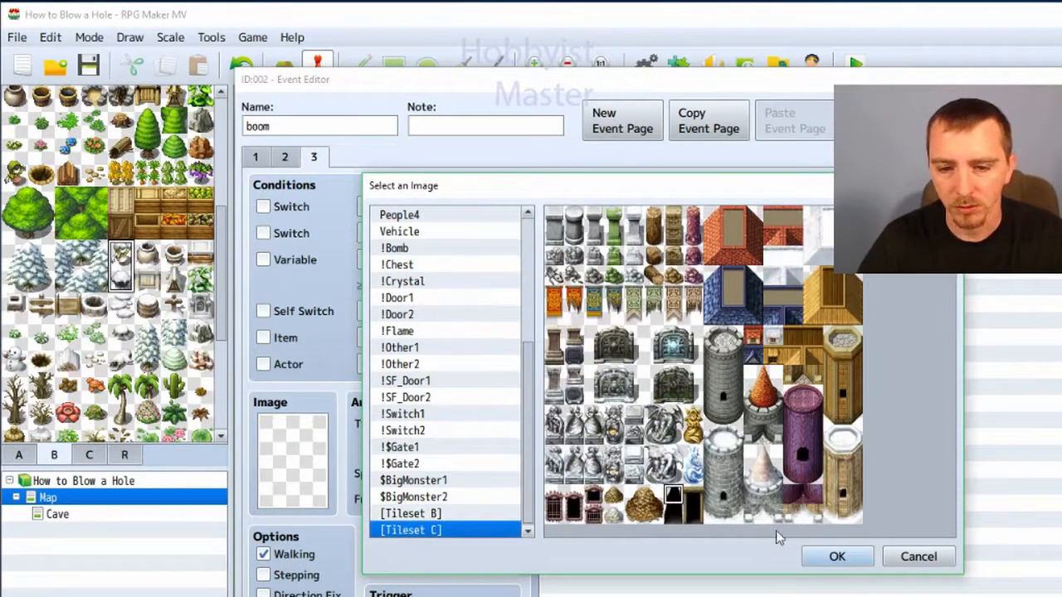
{"action": "left_click", "coordinate": [836, 558]}
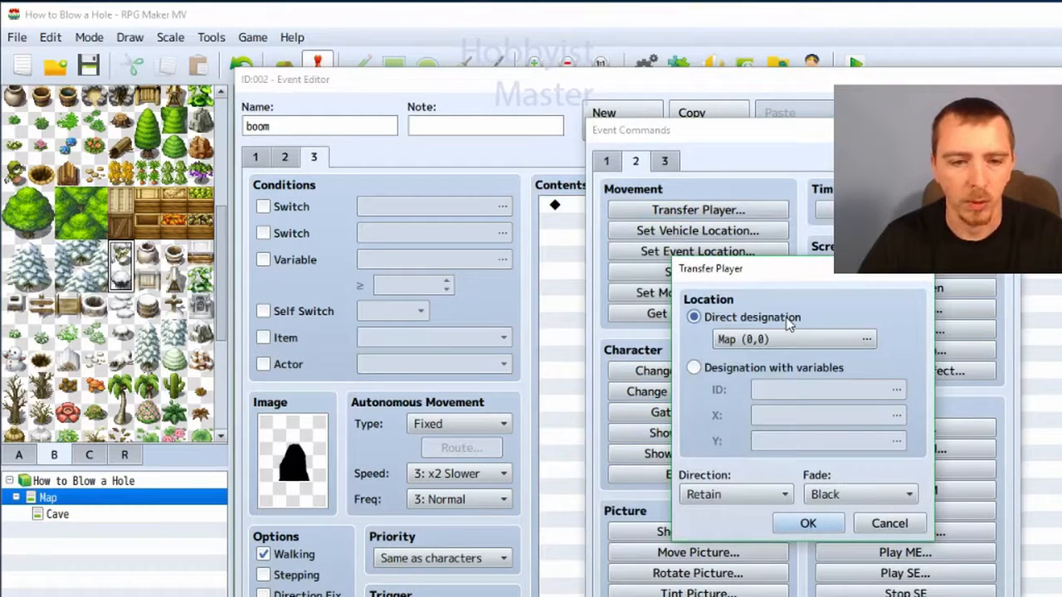
{"action": "left_click", "coordinate": [866, 338]}
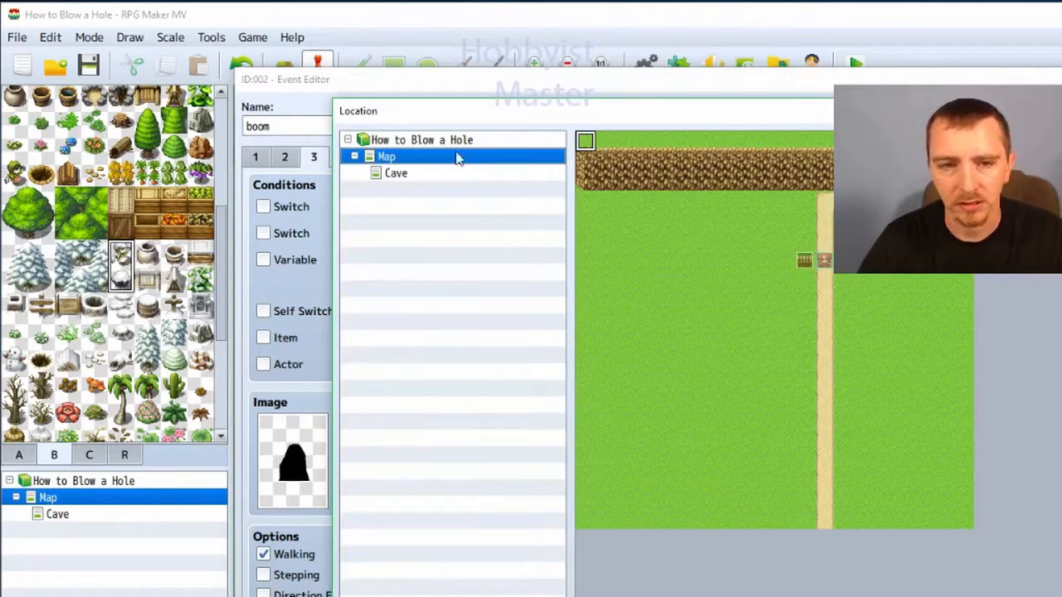
{"action": "left_click", "coordinate": [395, 172]}
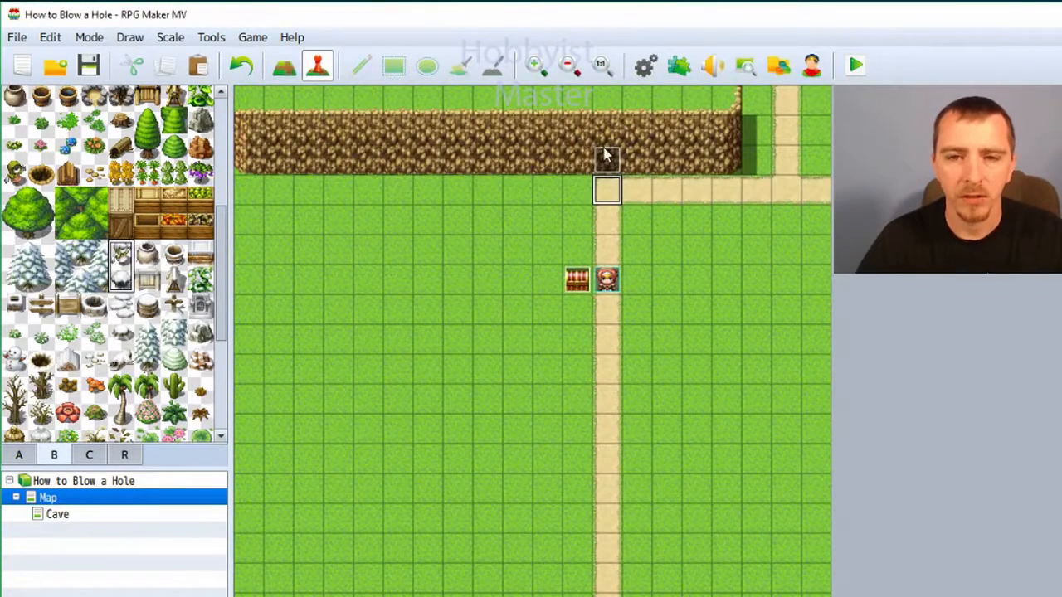
{"action": "mouse_move", "coordinate": [597, 195]}
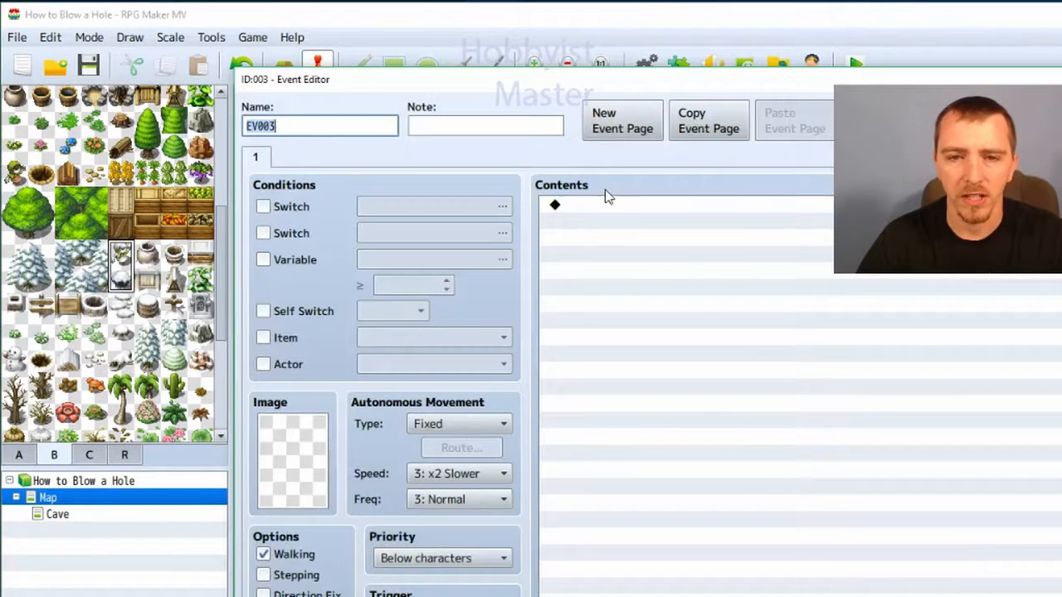
- Give the new event below the wall the small rock pile graphic from Tileset B
{"action": "left_click", "coordinate": [292, 461]}
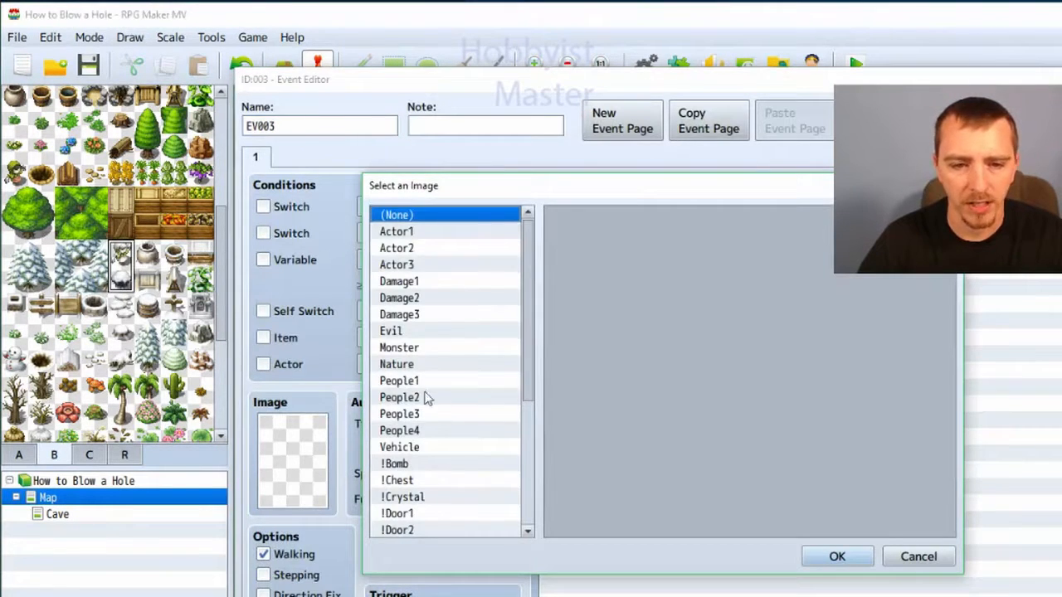
{"action": "scroll", "scroll_direction": "down", "scroll_amount": 3}
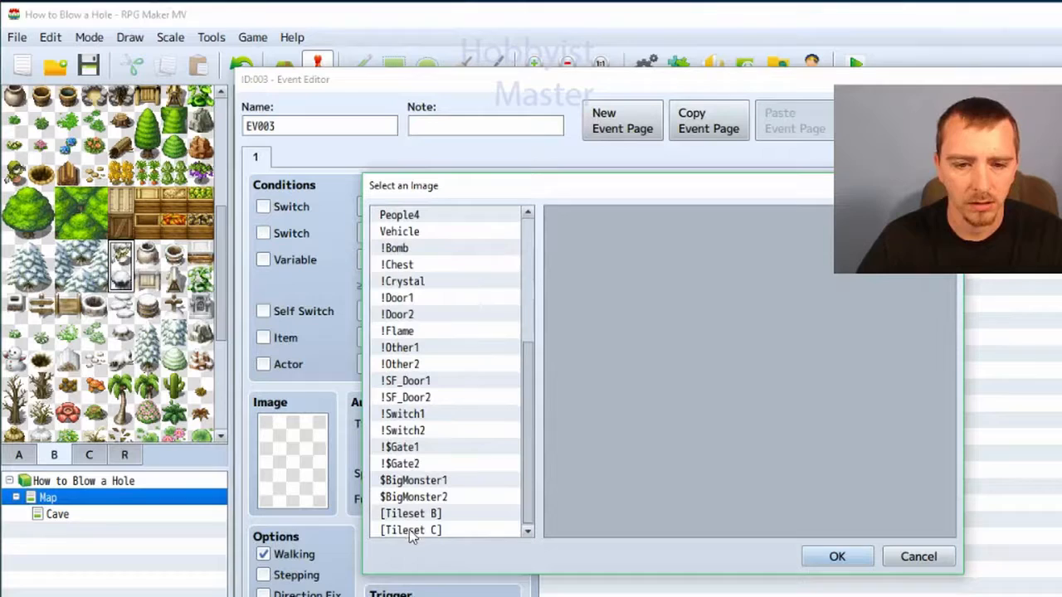
{"action": "left_click", "coordinate": [410, 513]}
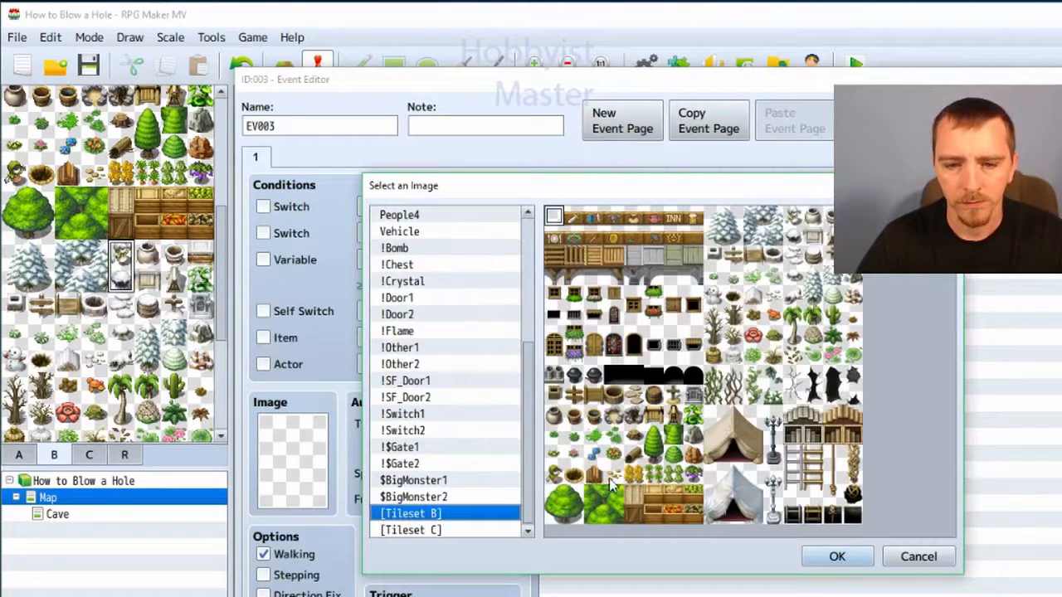
{"action": "left_click", "coordinate": [836, 556]}
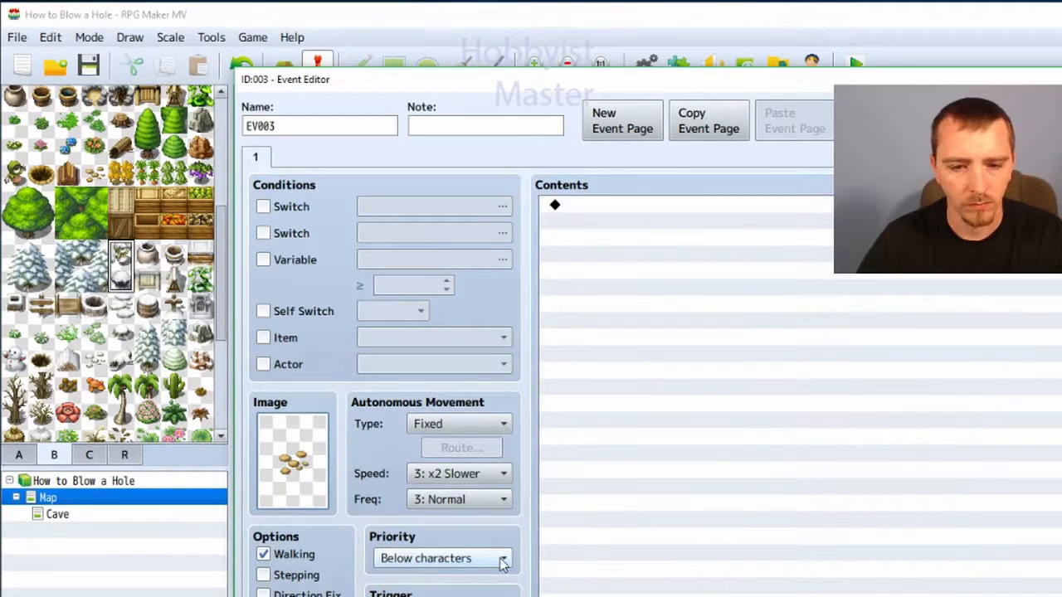
{"action": "mouse_move", "coordinate": [347, 420]}
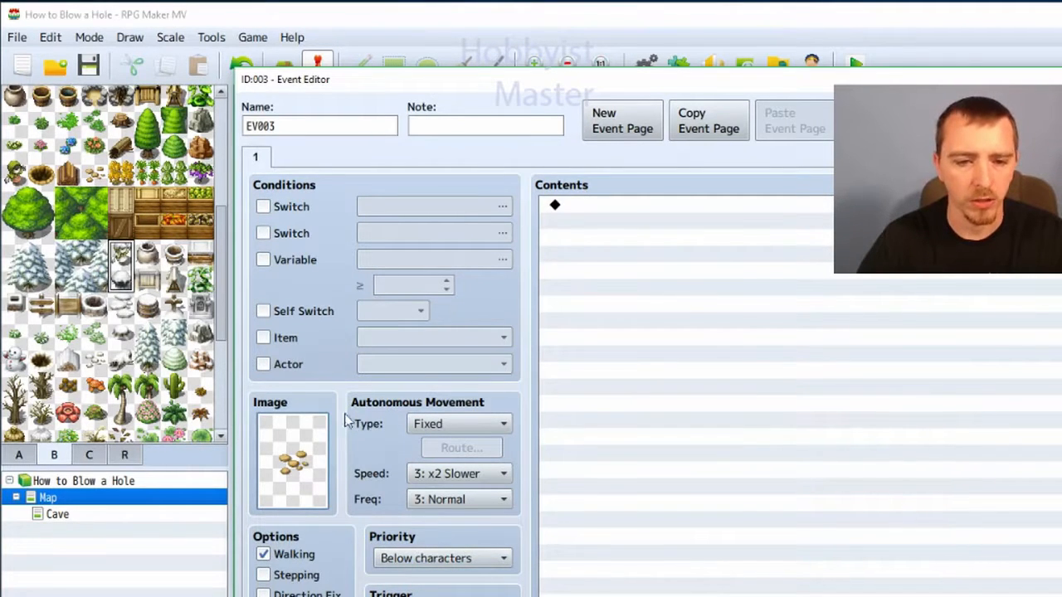
{"action": "mouse_move", "coordinate": [390, 551]}
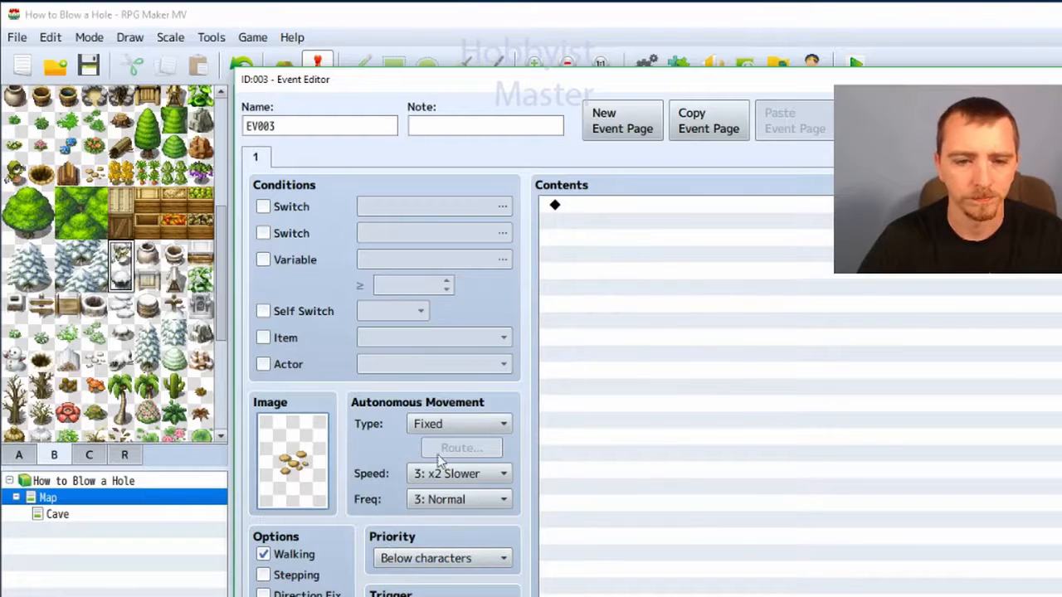
{"action": "mouse_move", "coordinate": [623, 229]}
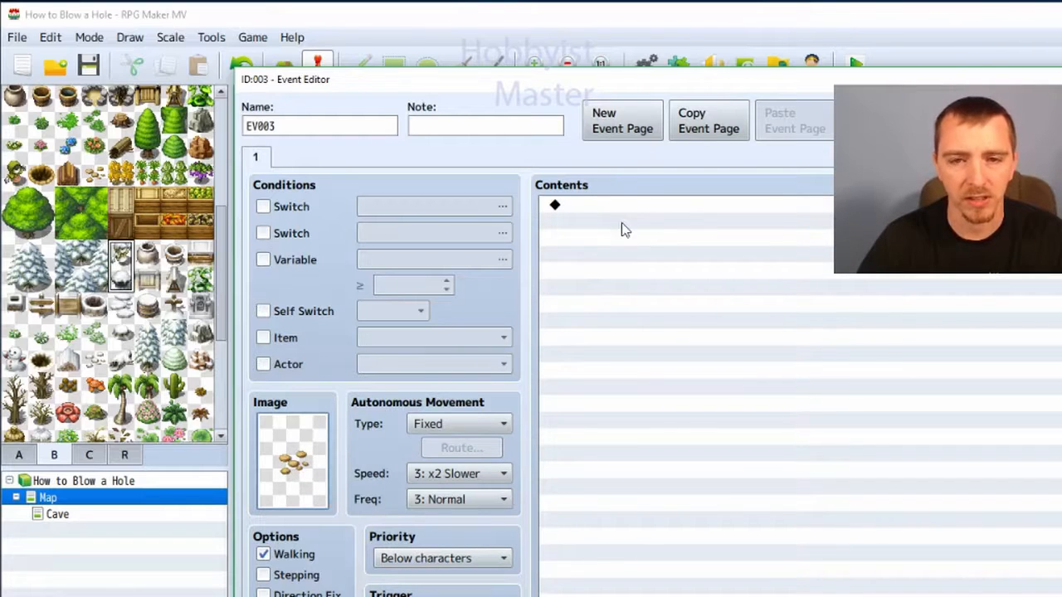
{"action": "mouse_move", "coordinate": [586, 209]}
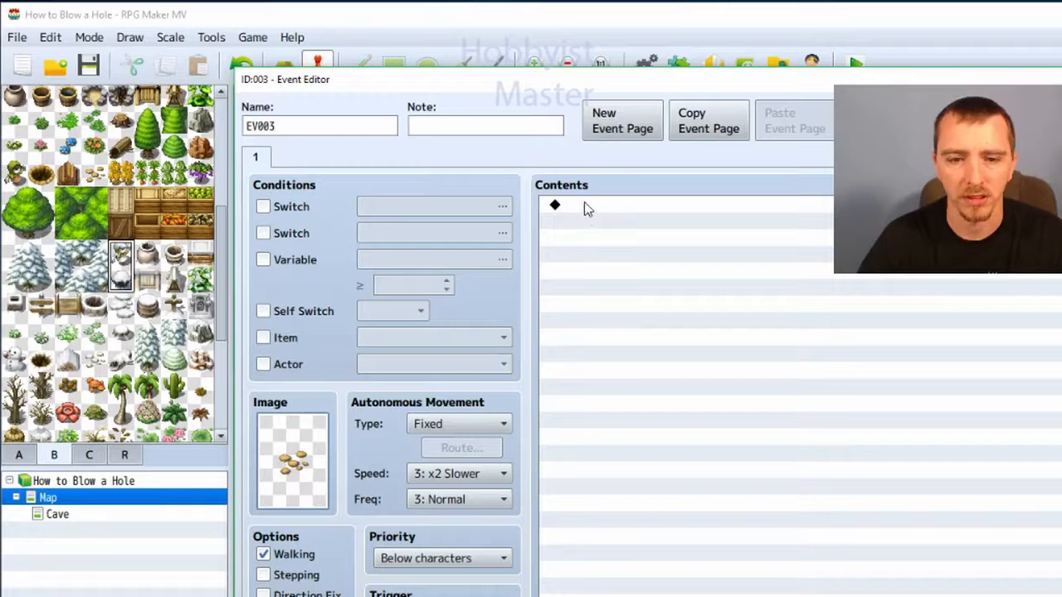
{"action": "mouse_move", "coordinate": [330, 246]}
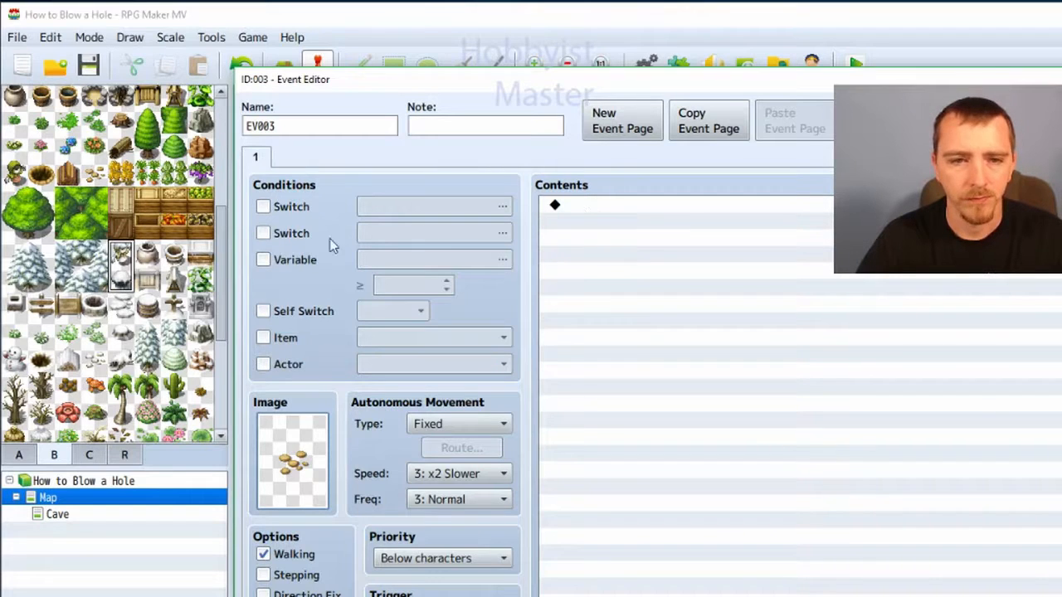
{"action": "left_click", "coordinate": [263, 206]}
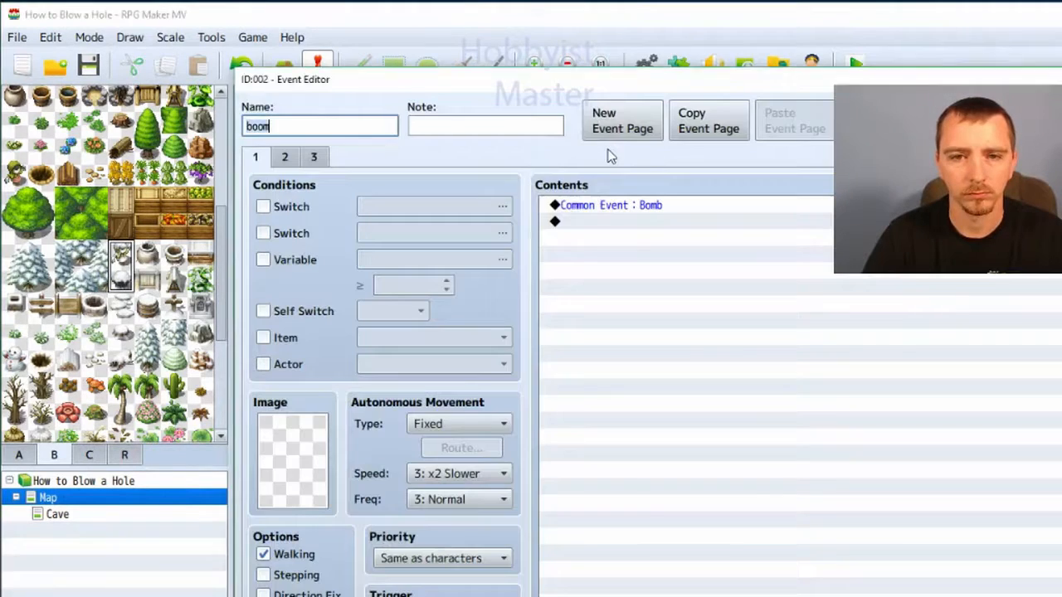
{"action": "left_click", "coordinate": [312, 156]}
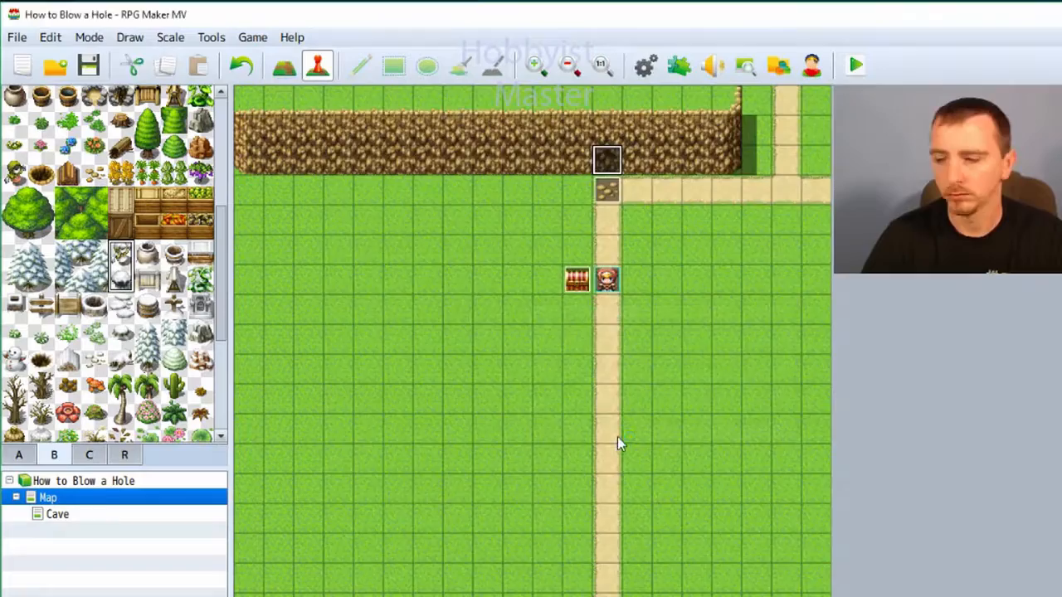
- Playtest, walk to the wall and answer Yes to set off the bomb explosion
{"action": "left_click", "coordinate": [855, 65]}
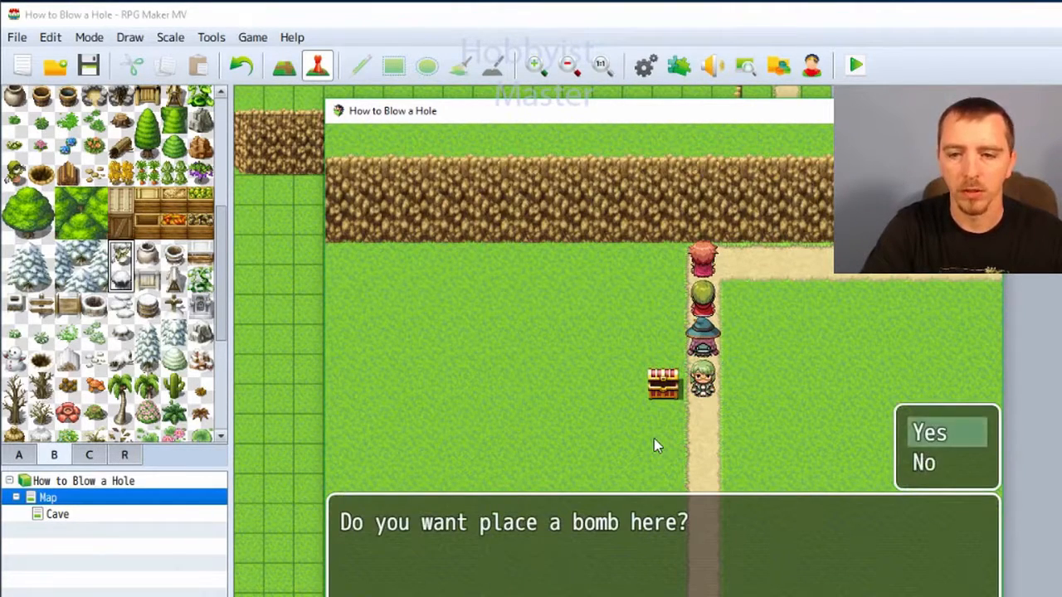
{"action": "left_click", "coordinate": [929, 431]}
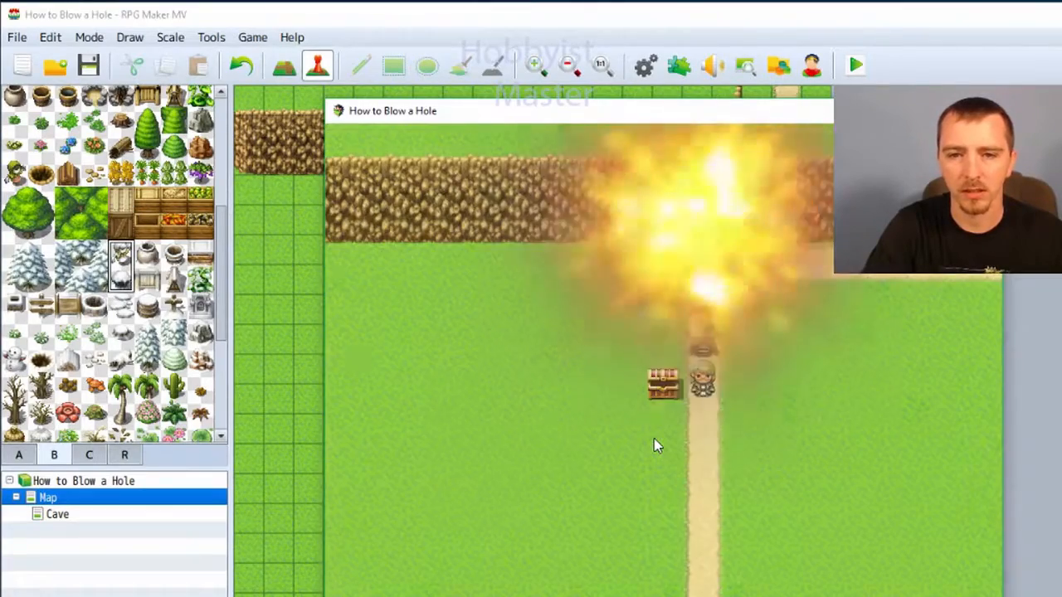